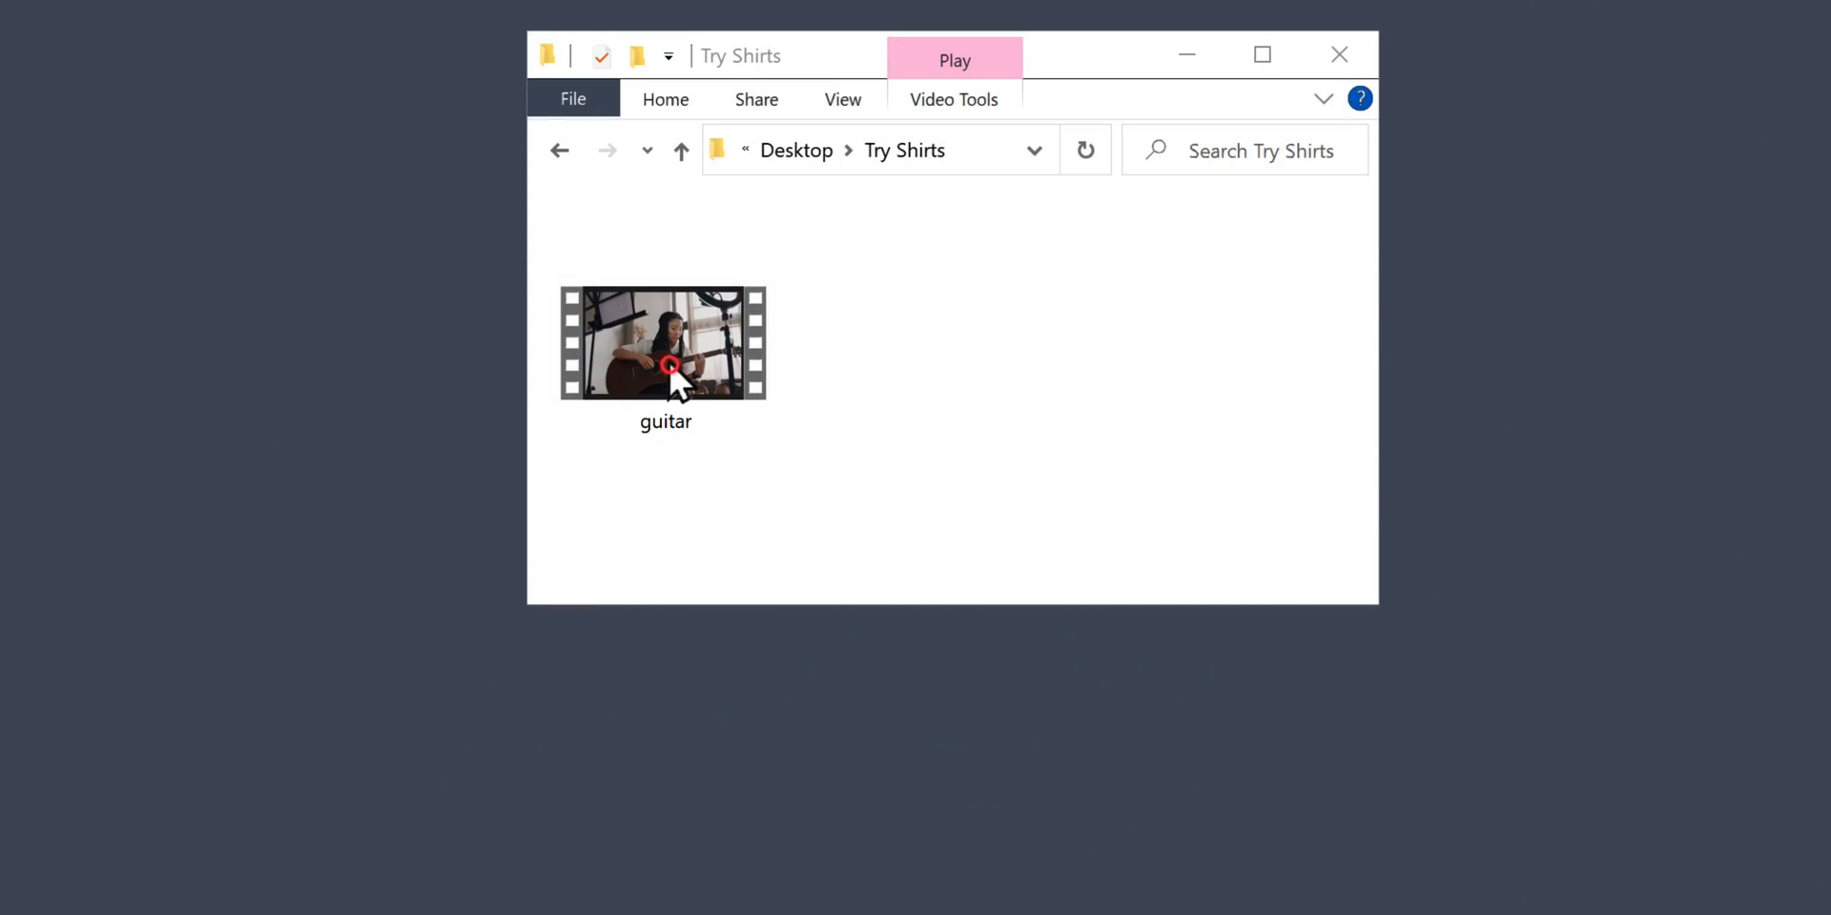
# Step: Play the guitar video in the default player and close it afterwards
pyautogui.doubleClick(663, 342)
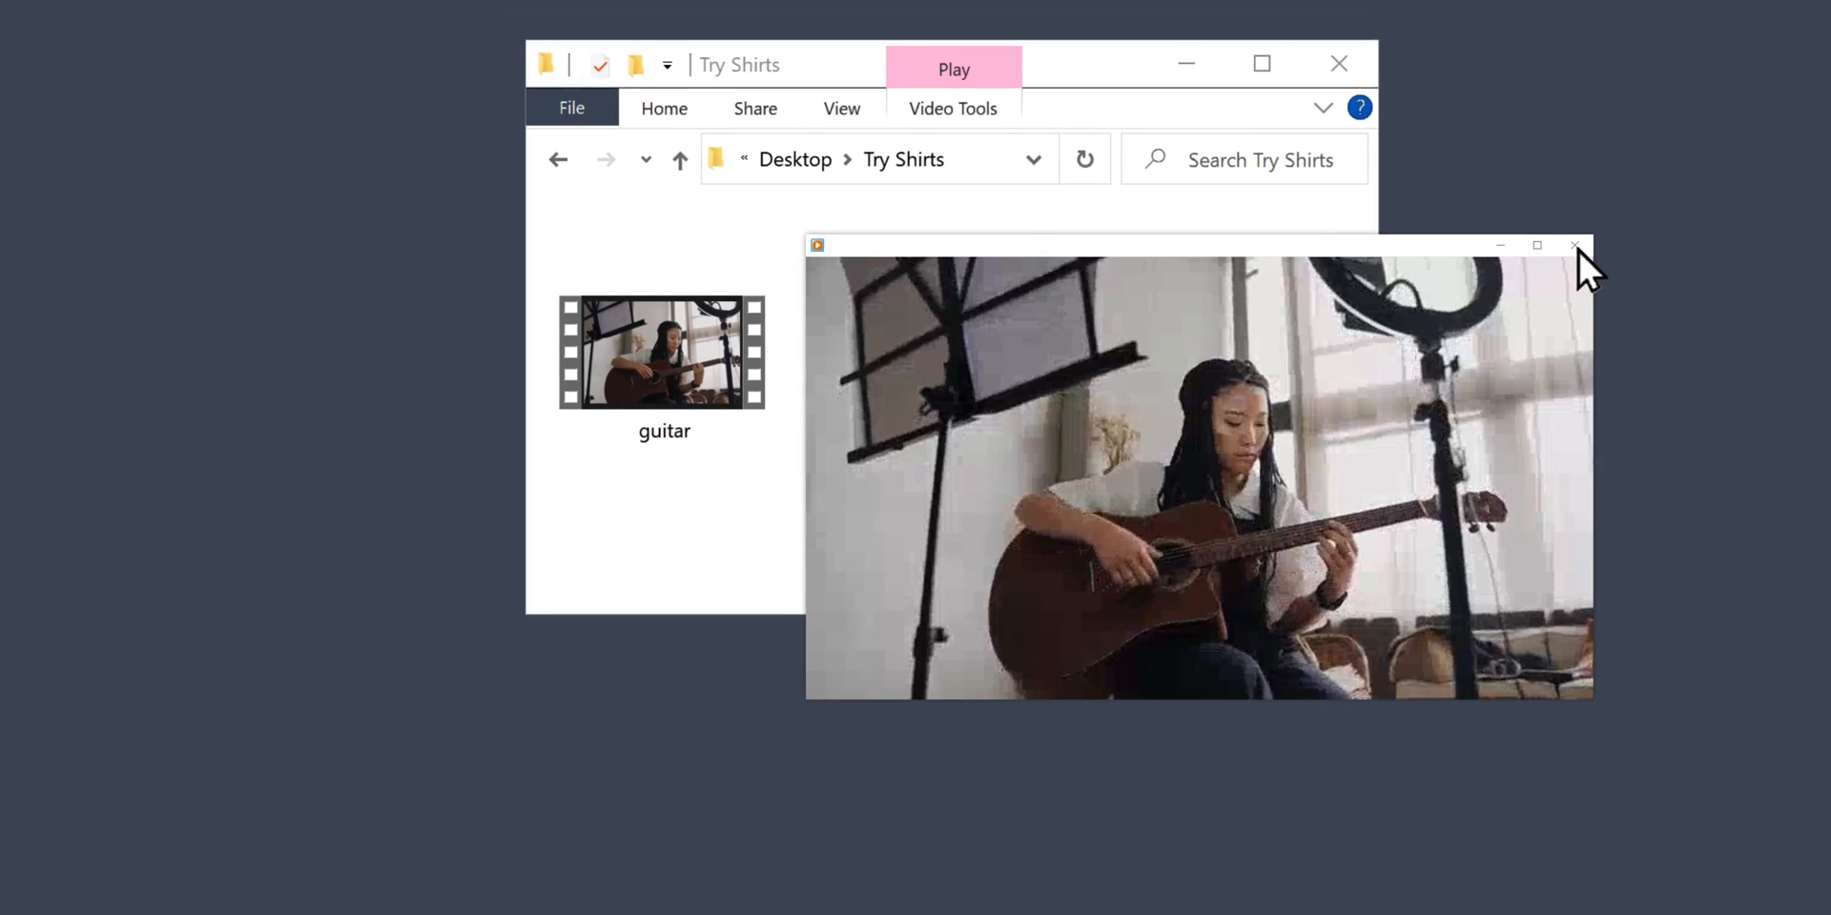
pyautogui.click(1576, 246)
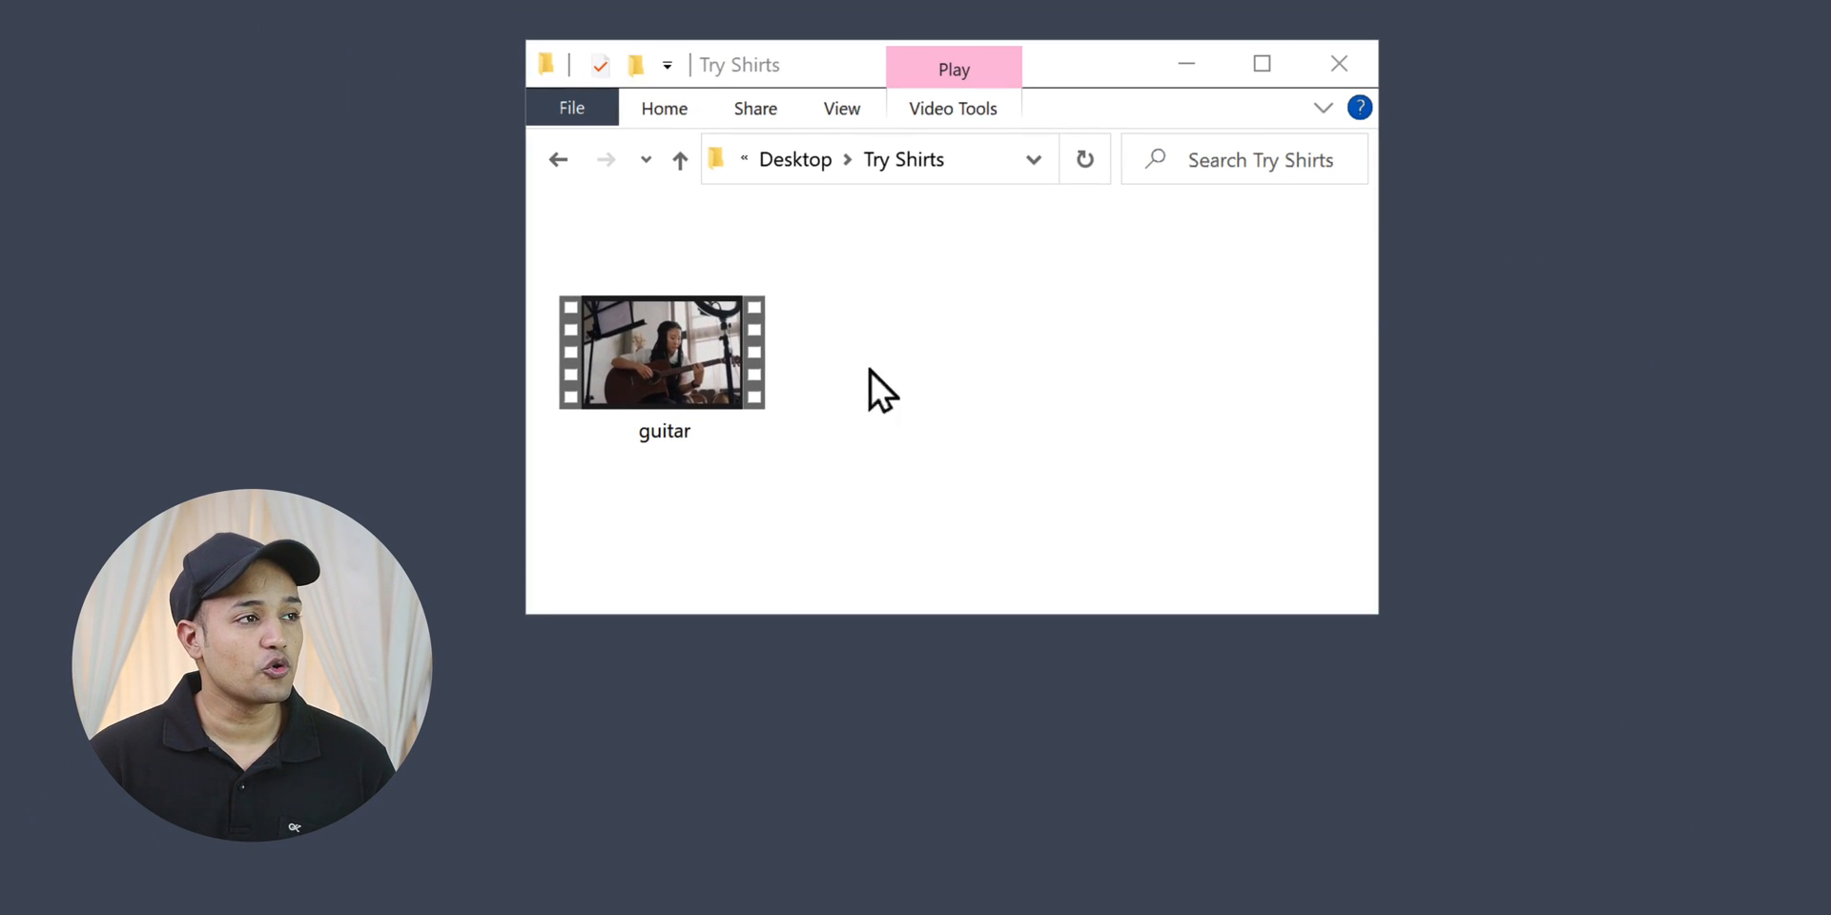
pyautogui.click(662, 351)
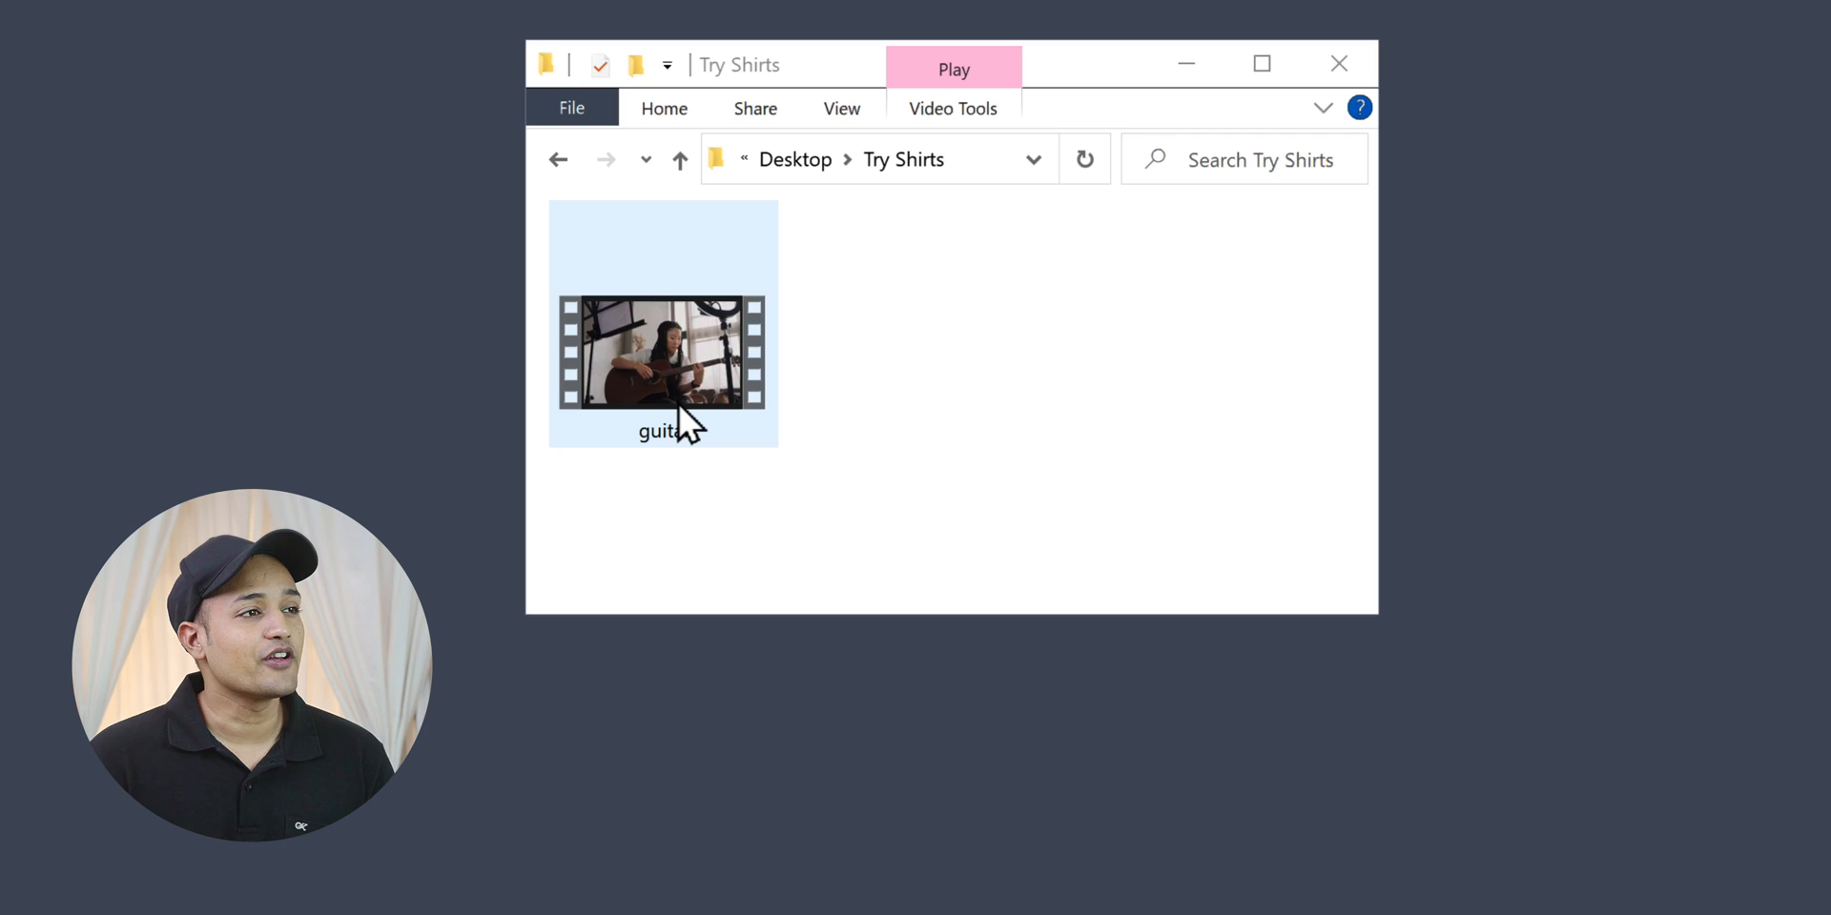
# Step: View the guitar MP4's Properties Details, showing a 654 KB file
pyautogui.rightClick(661, 368)
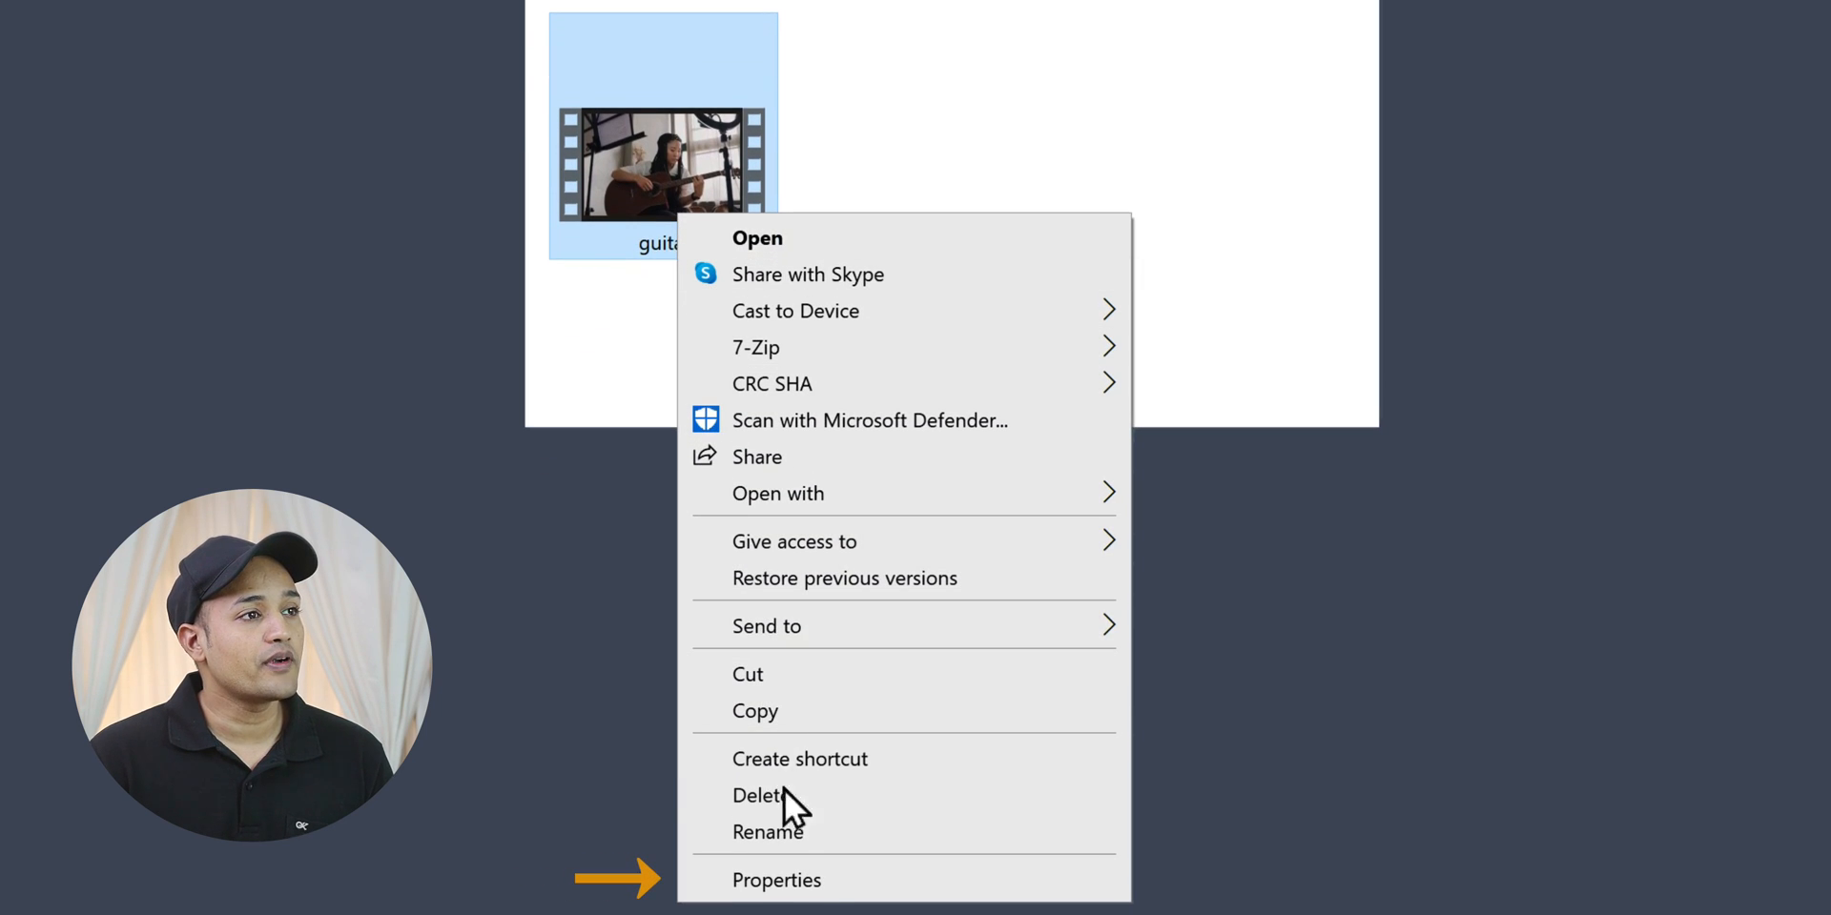
pyautogui.click(776, 879)
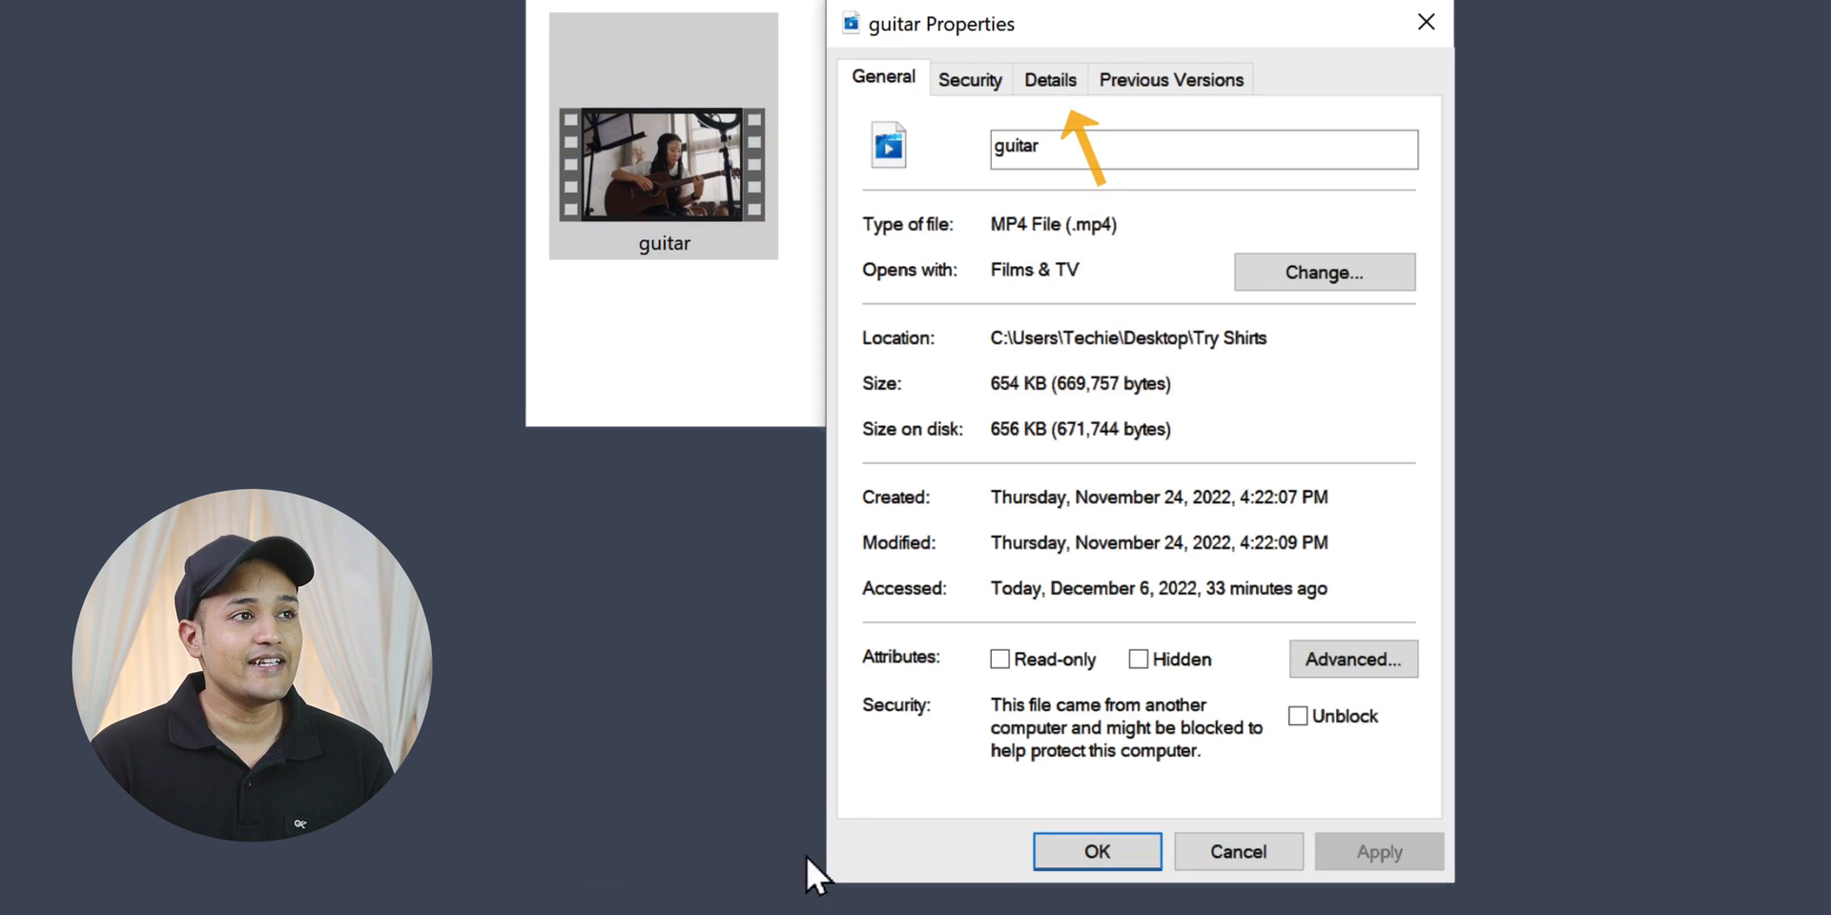
pyautogui.click(1049, 78)
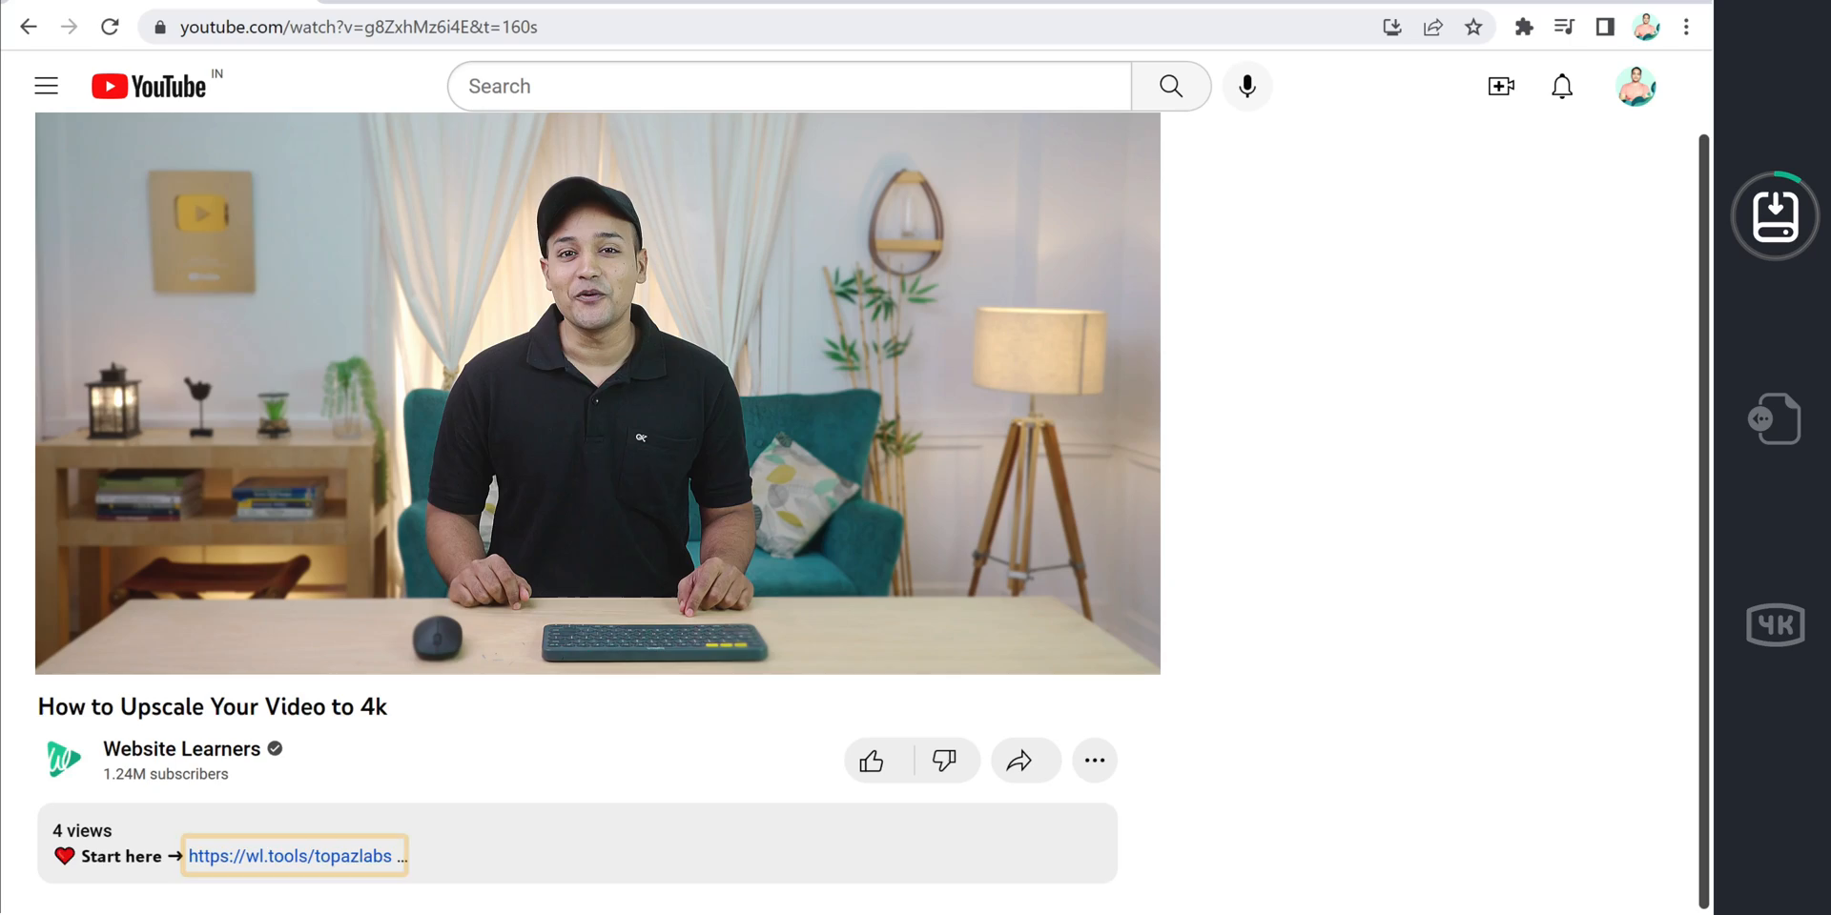
# Step: Reach the Topaz Video AI free trial form from the video description link
pyautogui.click(290, 857)
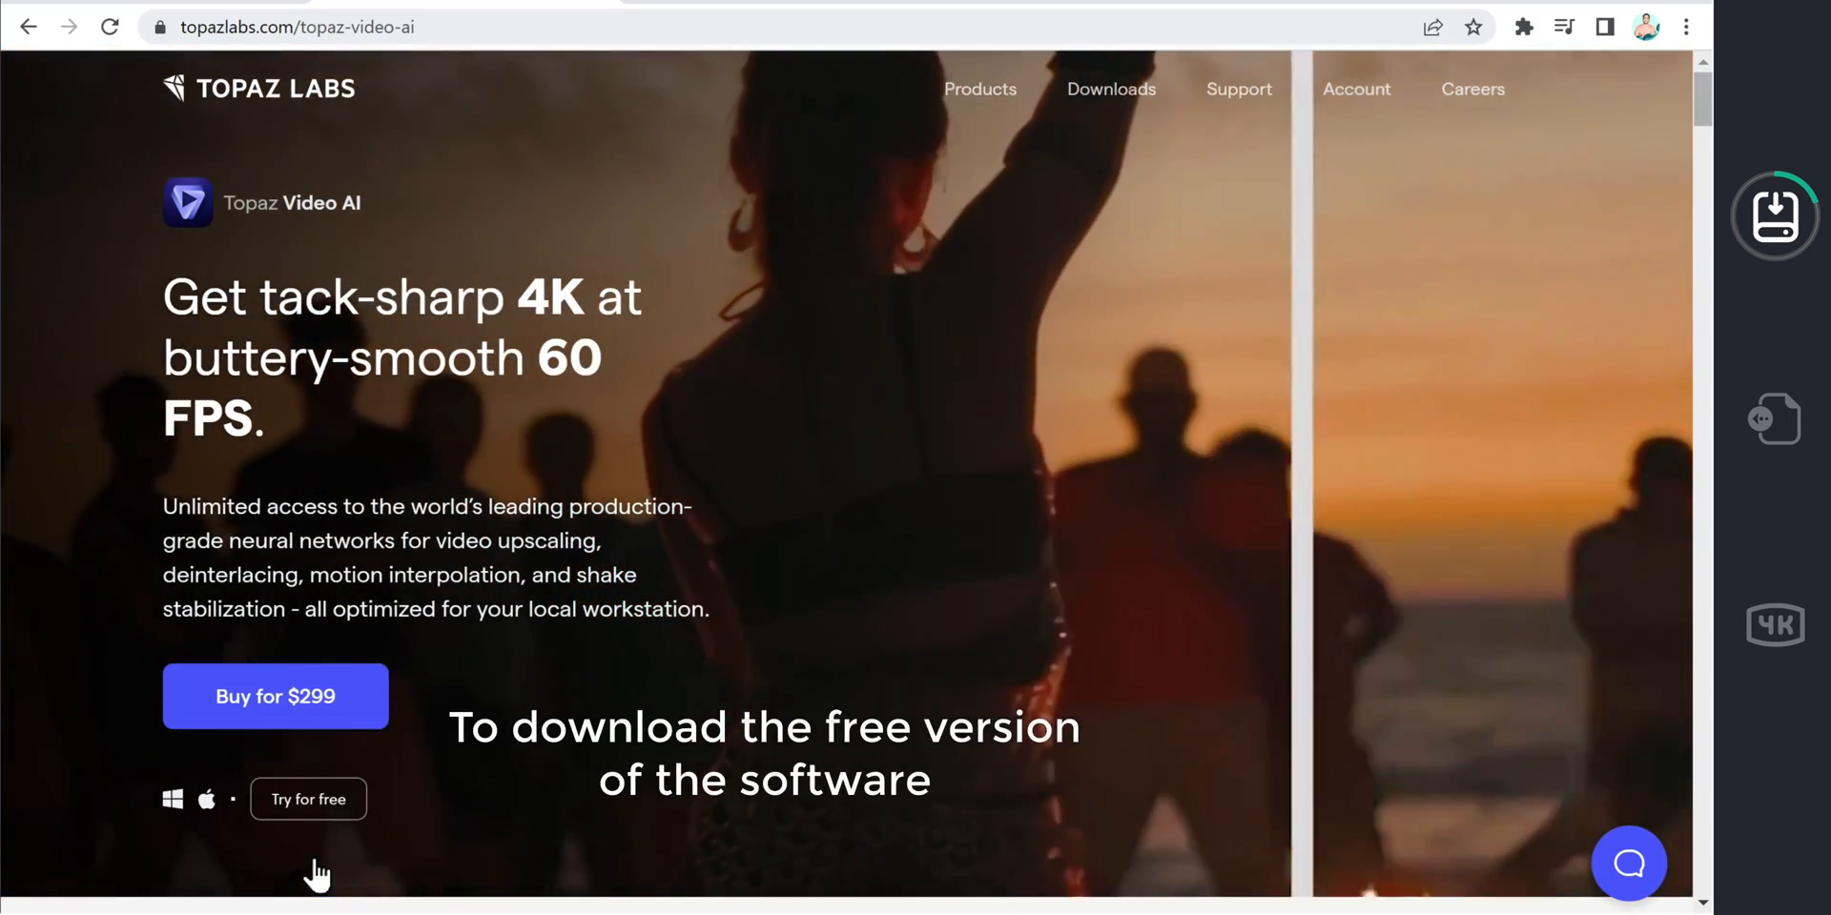
pyautogui.scroll(-3)
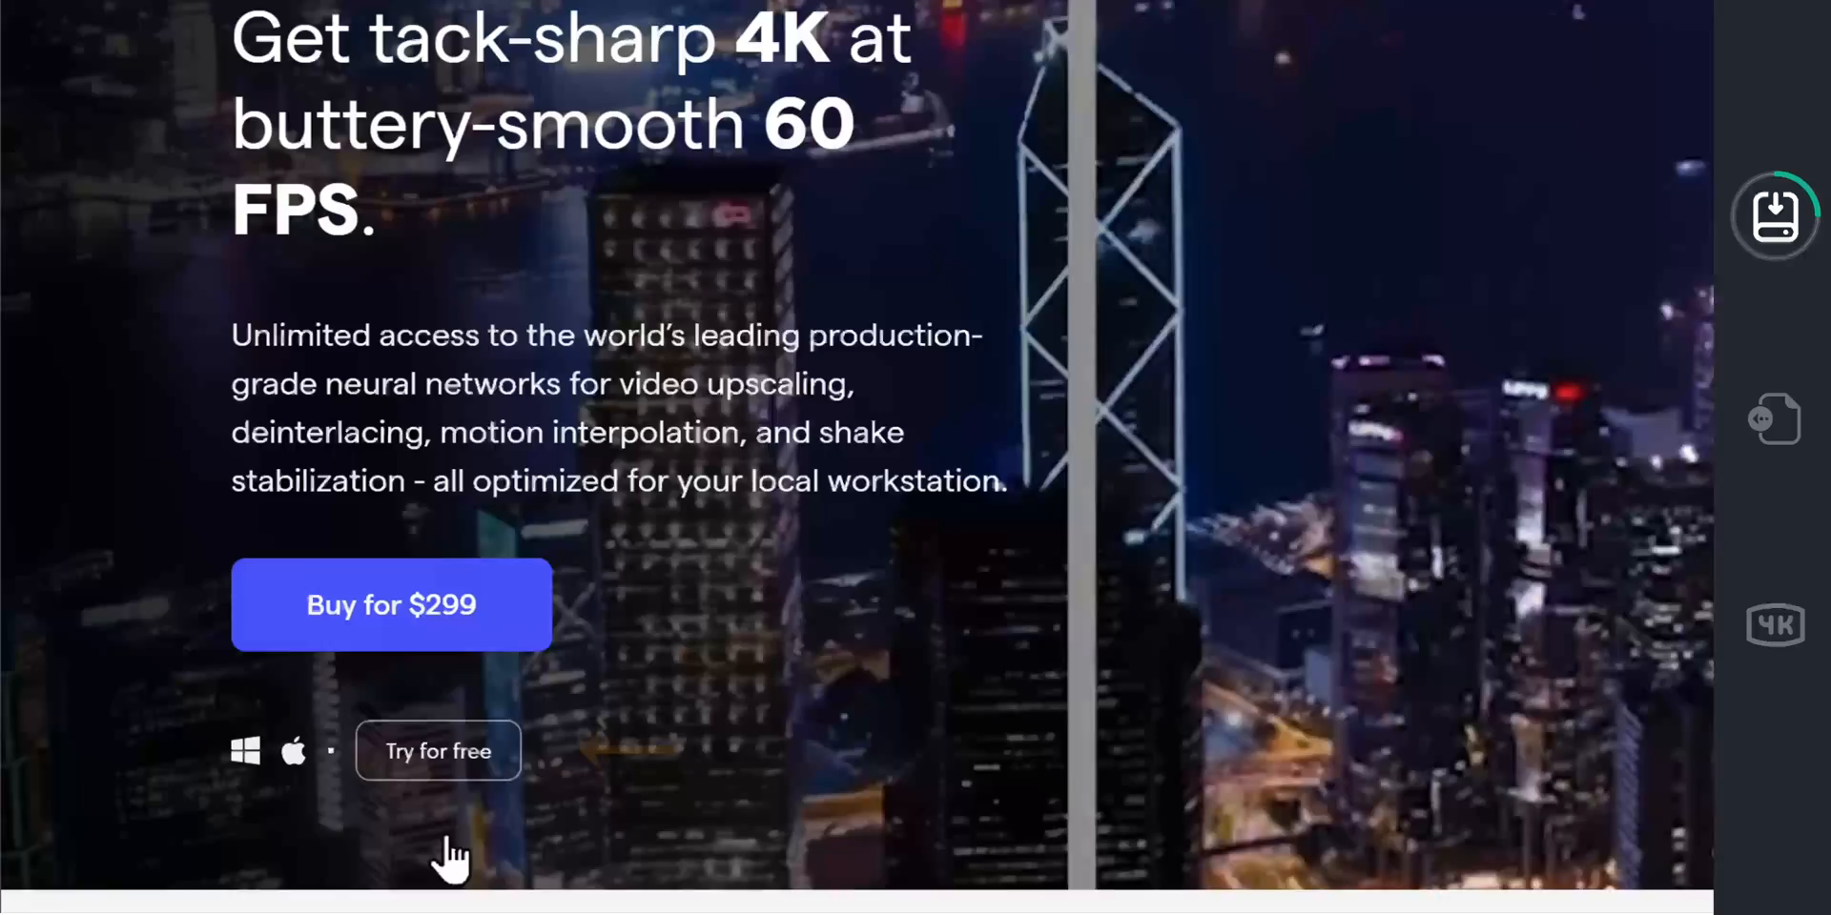
pyautogui.click(439, 752)
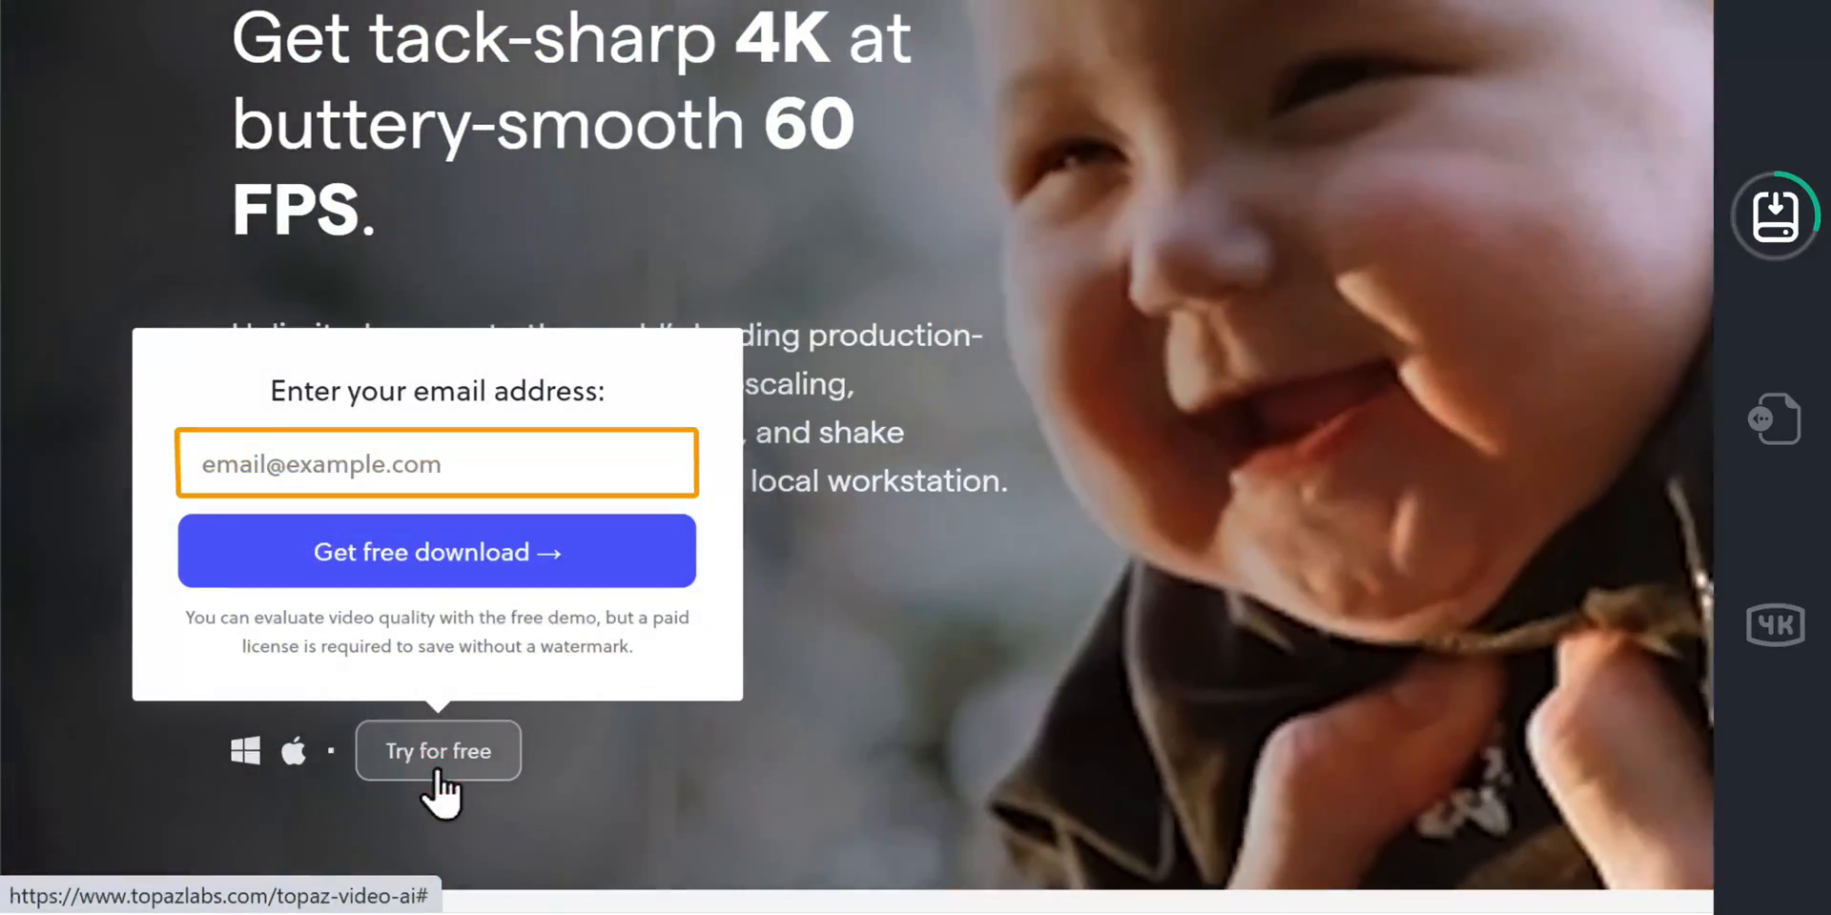
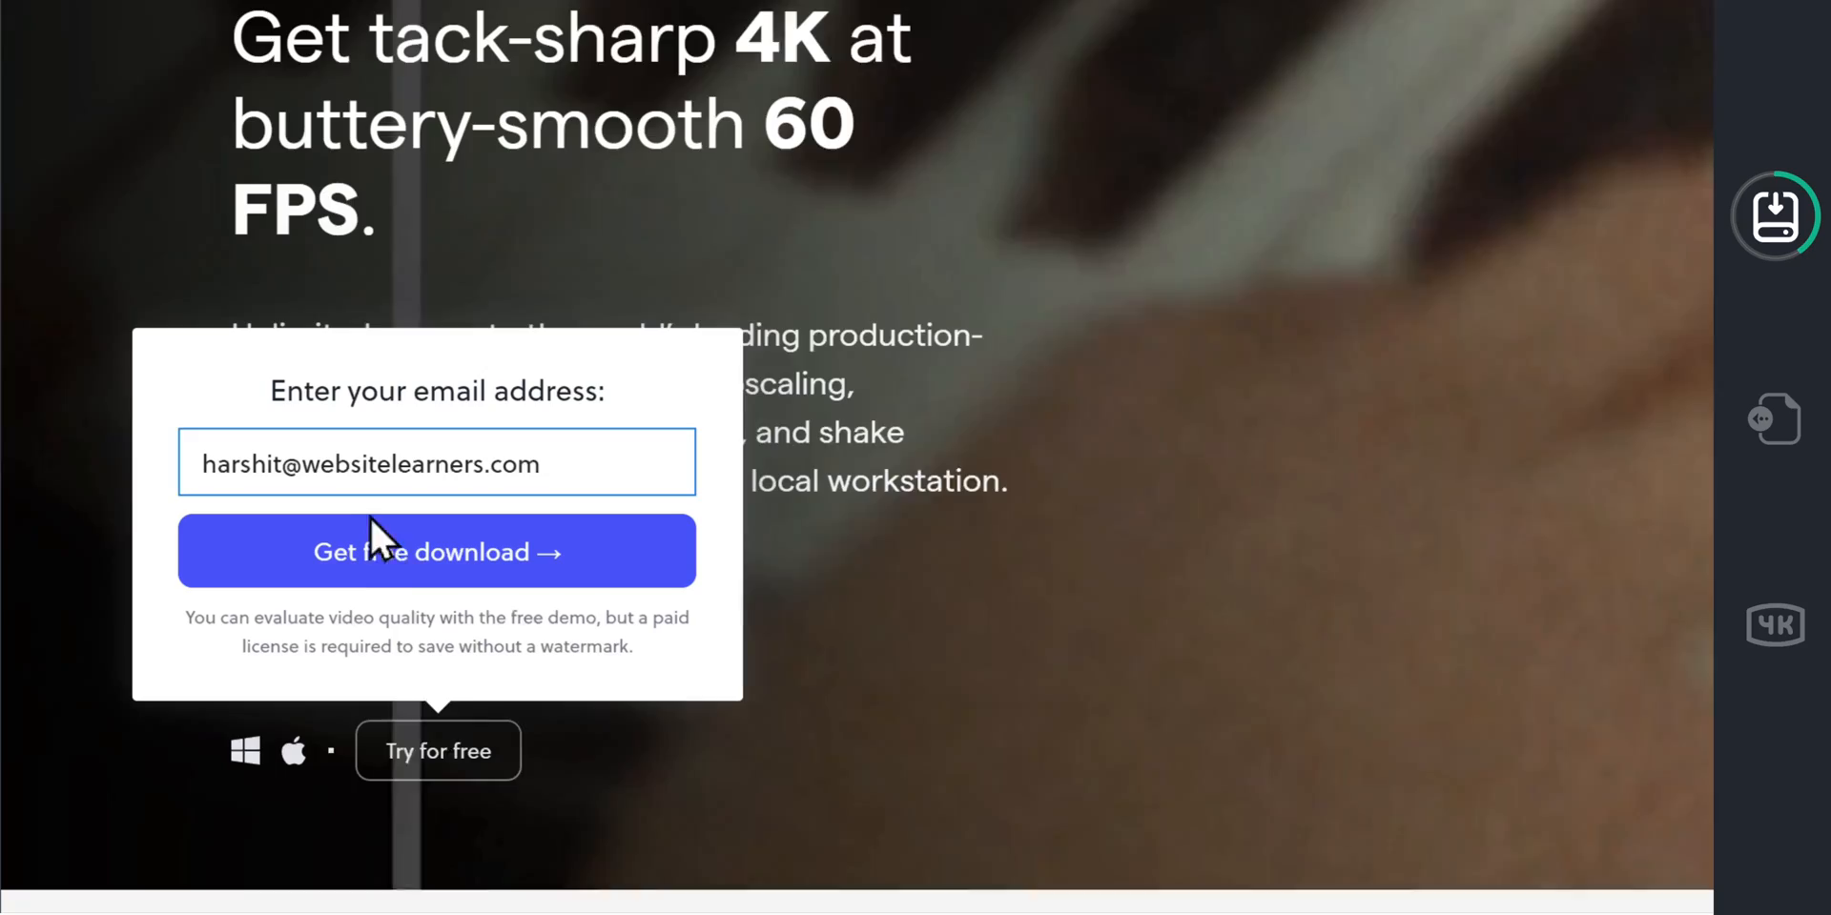
pyautogui.click(437, 551)
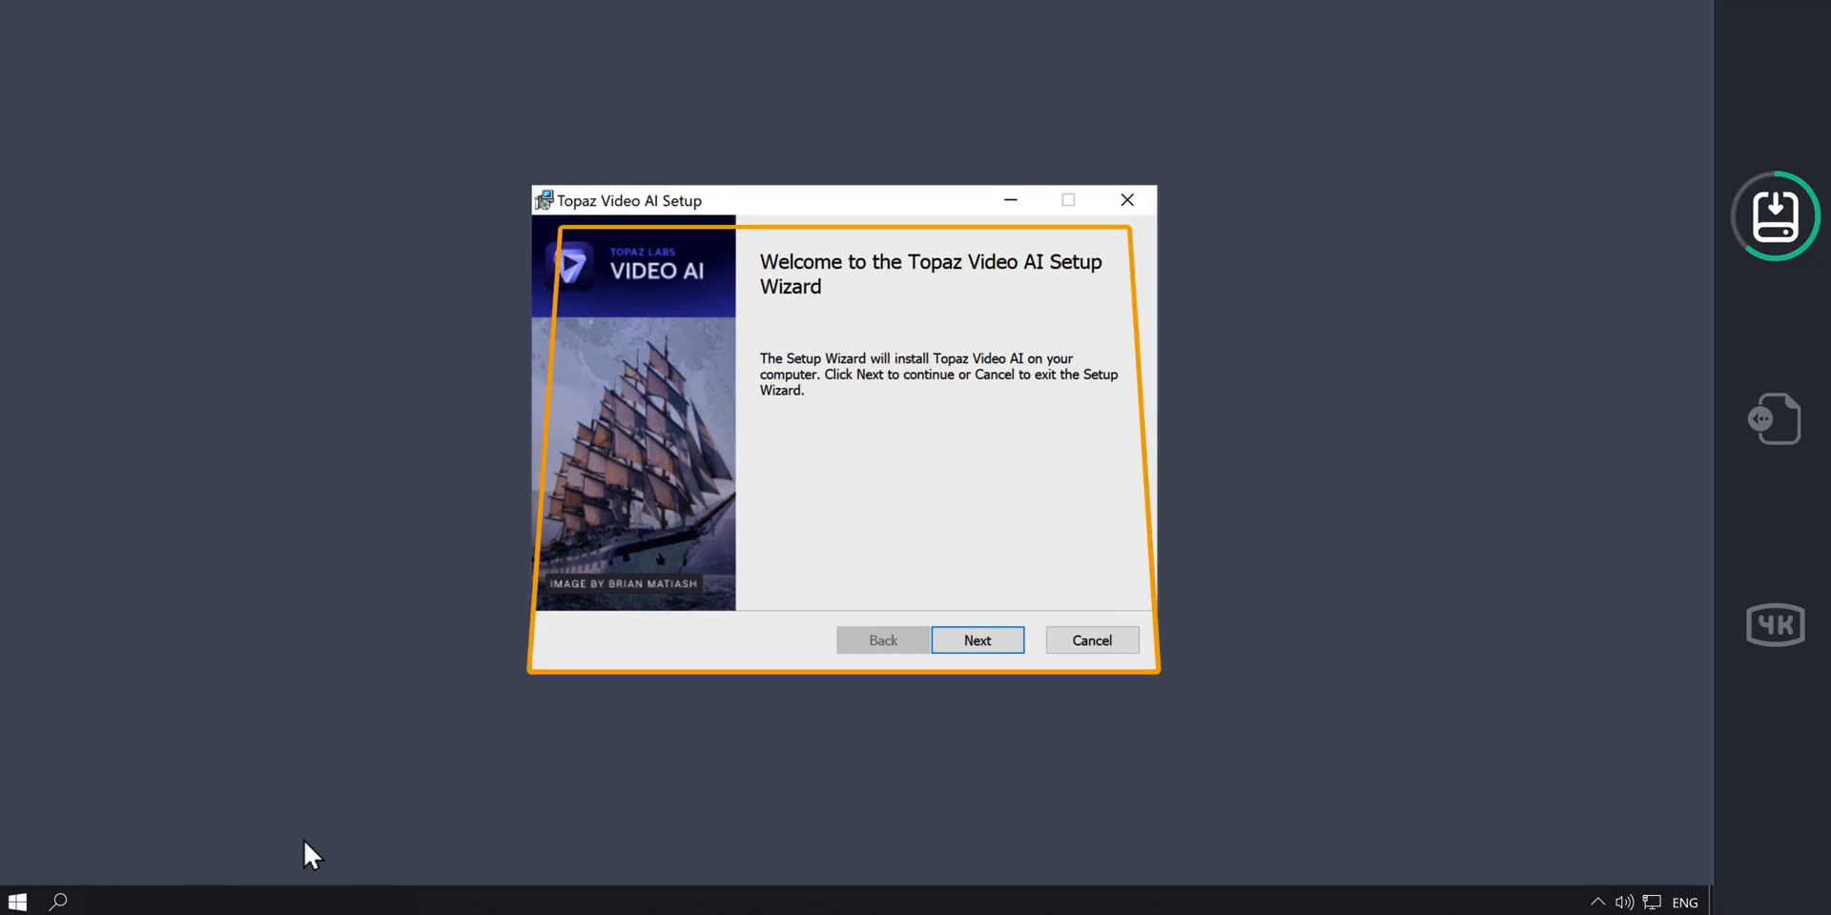
pyautogui.moveTo(977, 641)
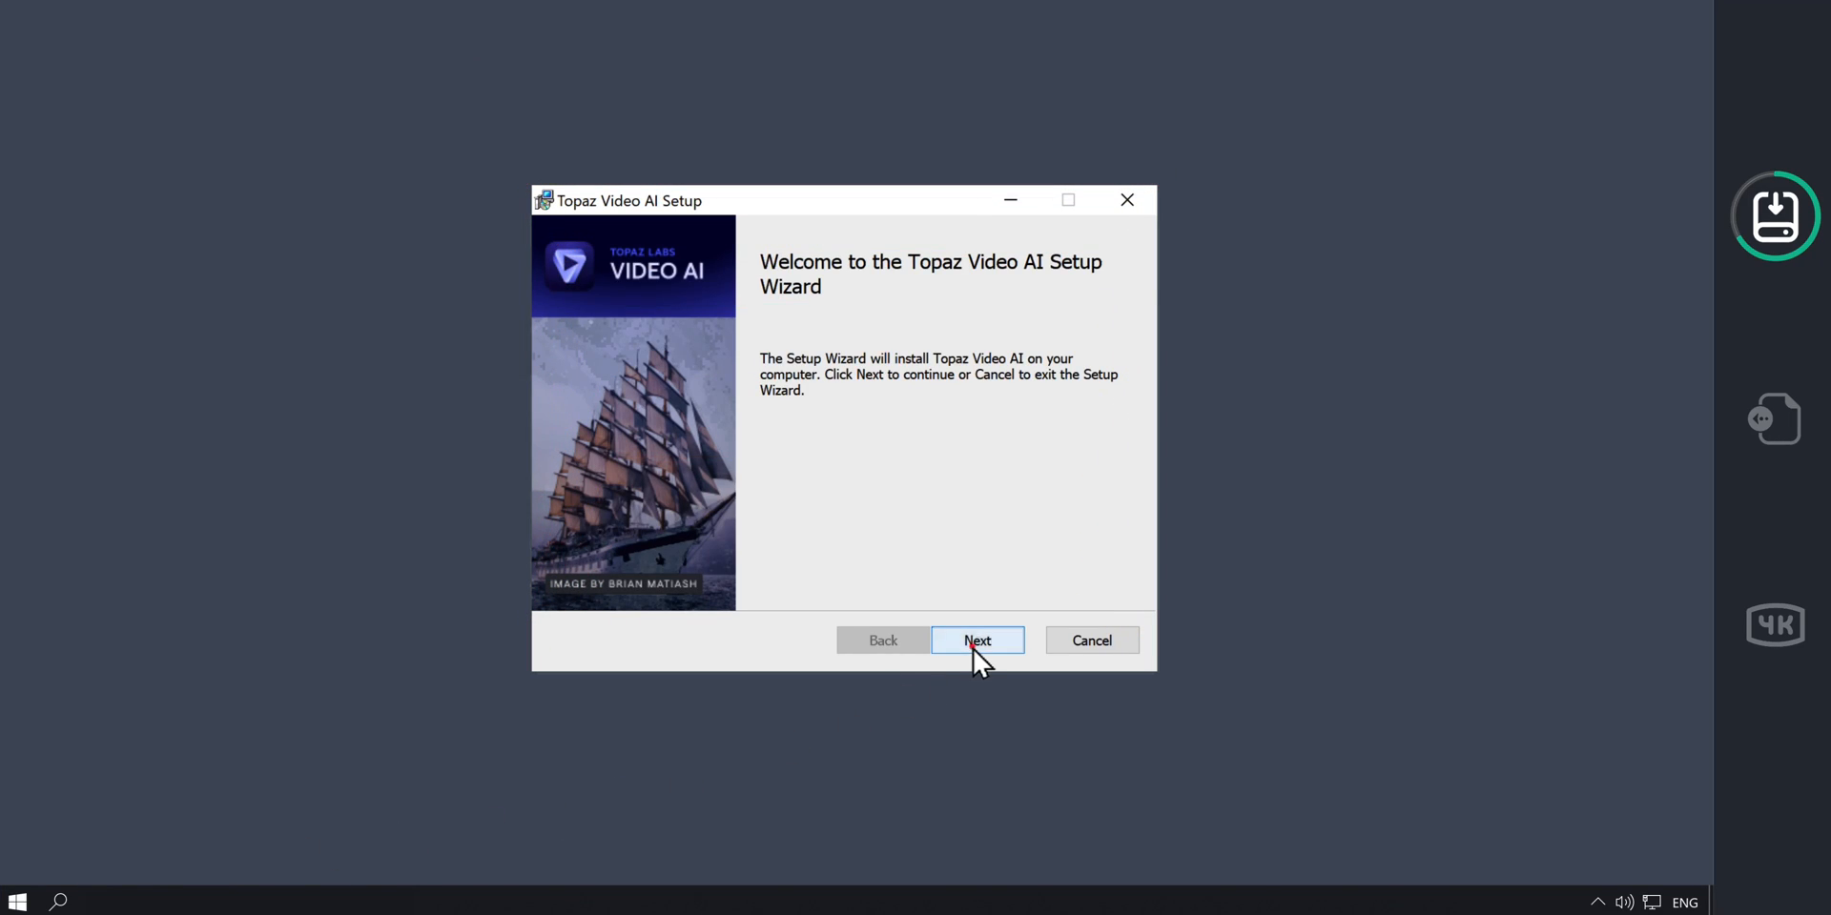
# Step: Install Topaz Video AI and finish the wizard with Launch Topaz Video AI enabled
pyautogui.click(976, 641)
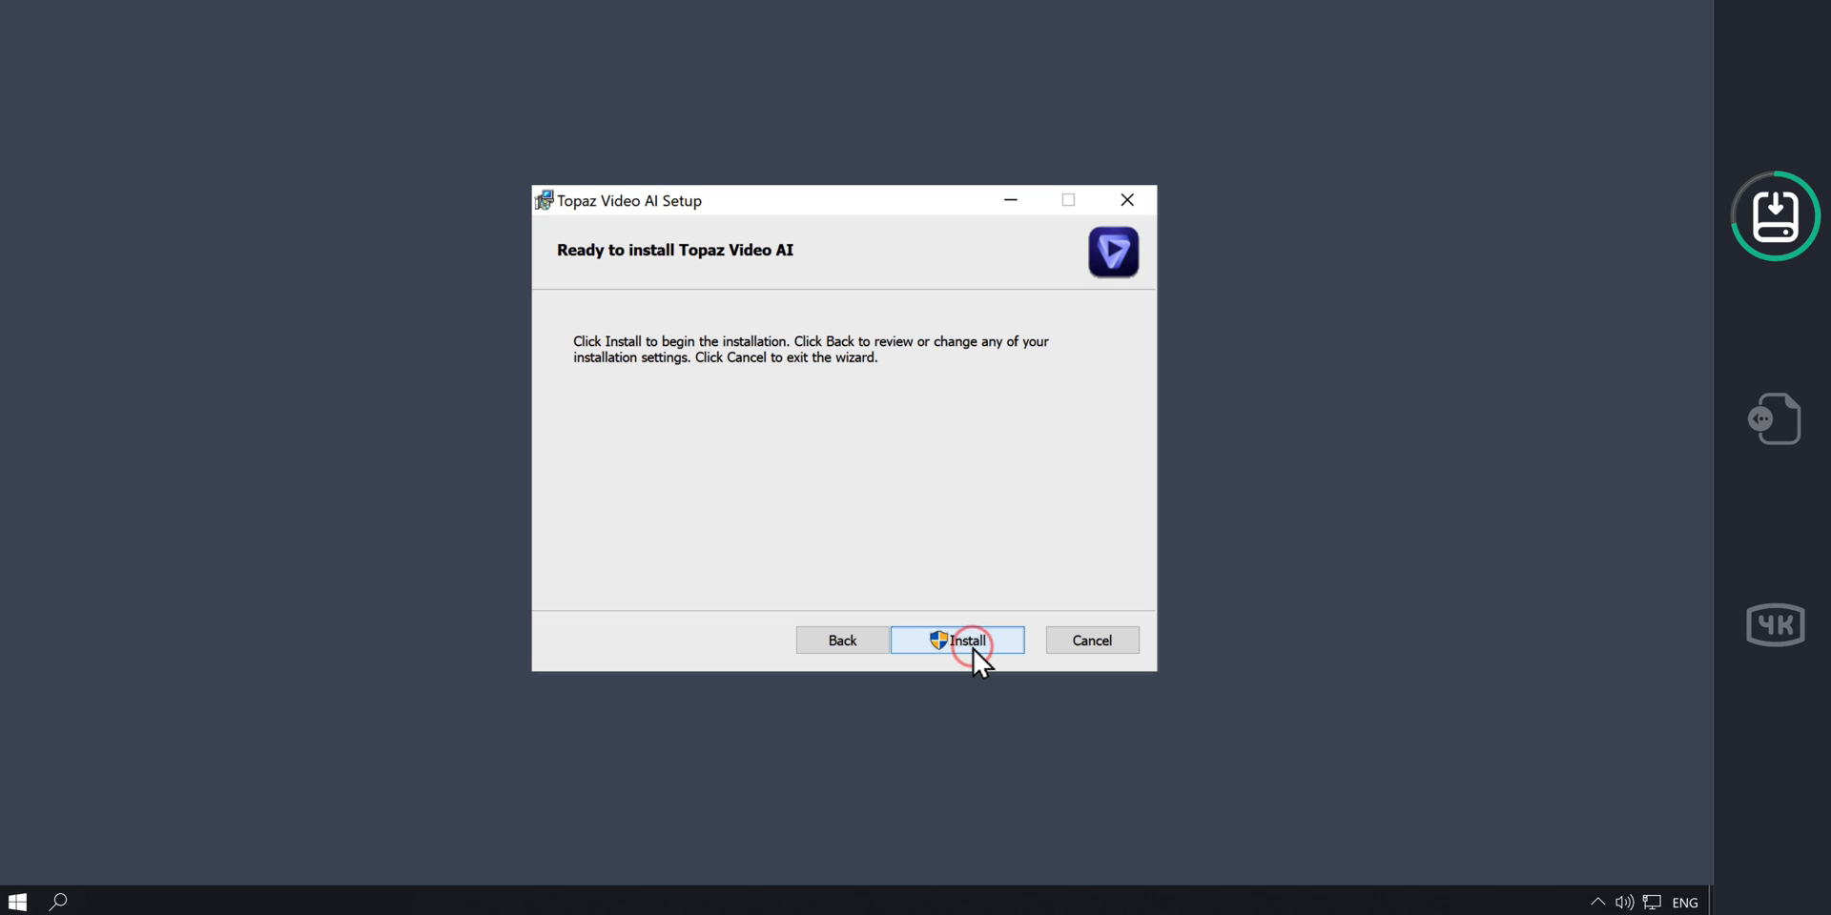
pyautogui.click(955, 640)
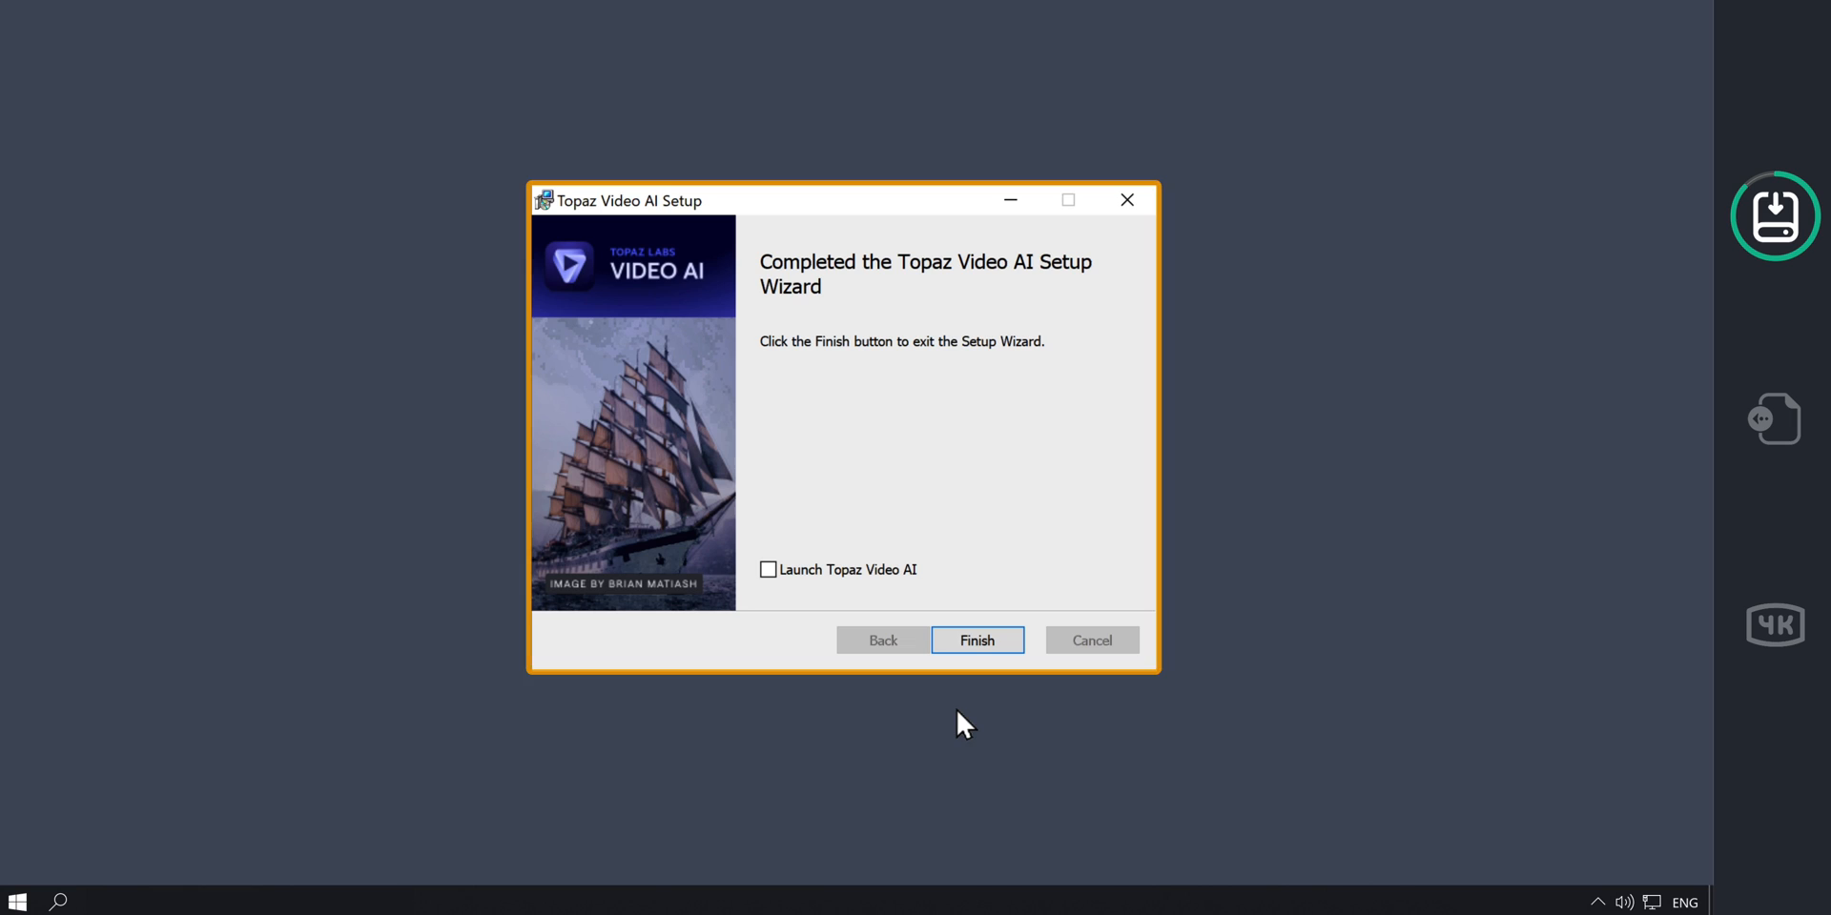
pyautogui.click(768, 570)
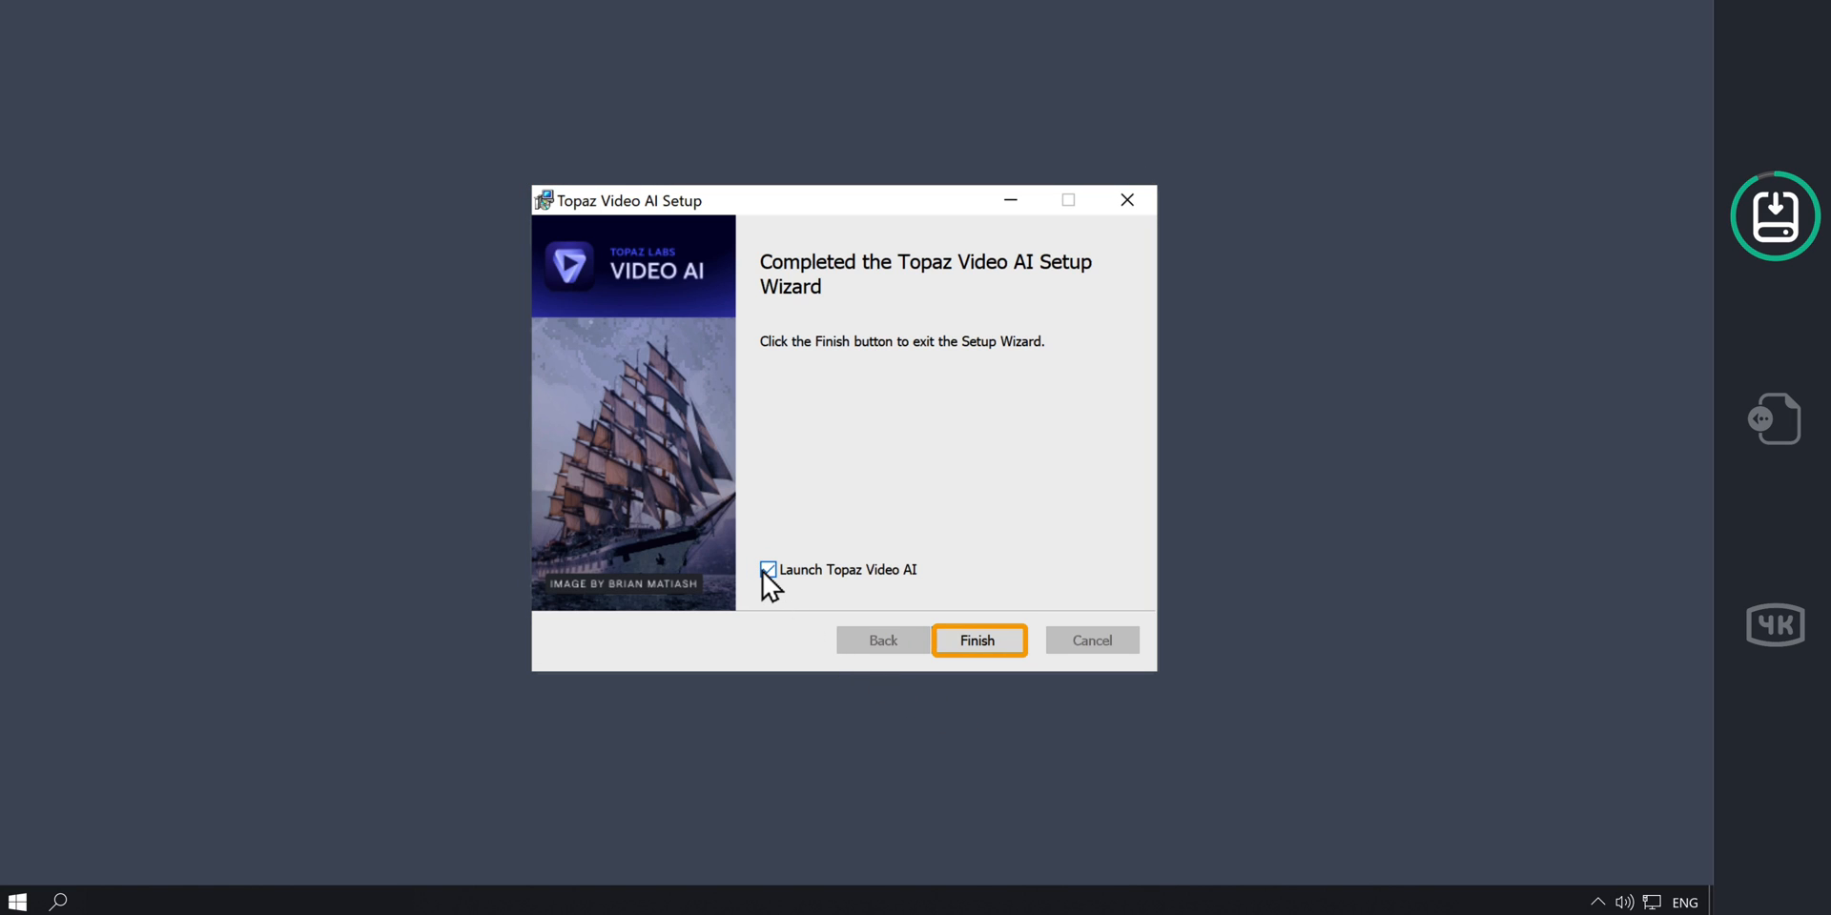
pyautogui.click(976, 641)
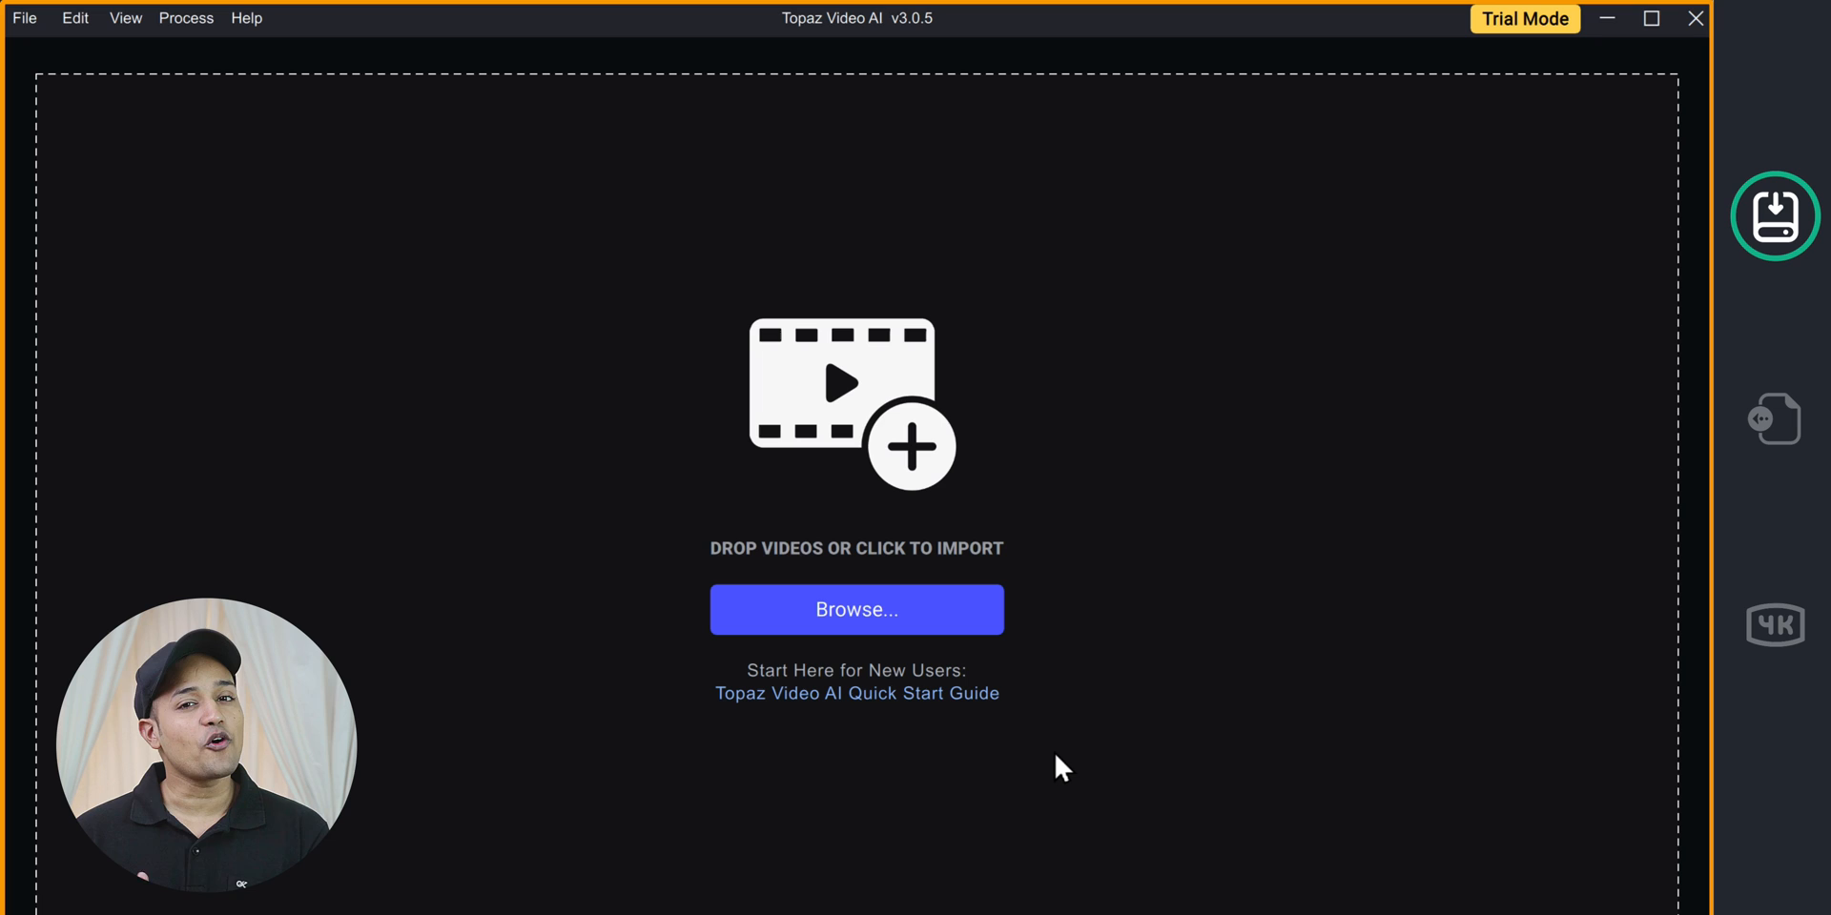
# Step: Import the guitar clip (640x360, 25 FPS) and show the output resolution choices
pyautogui.click(856, 611)
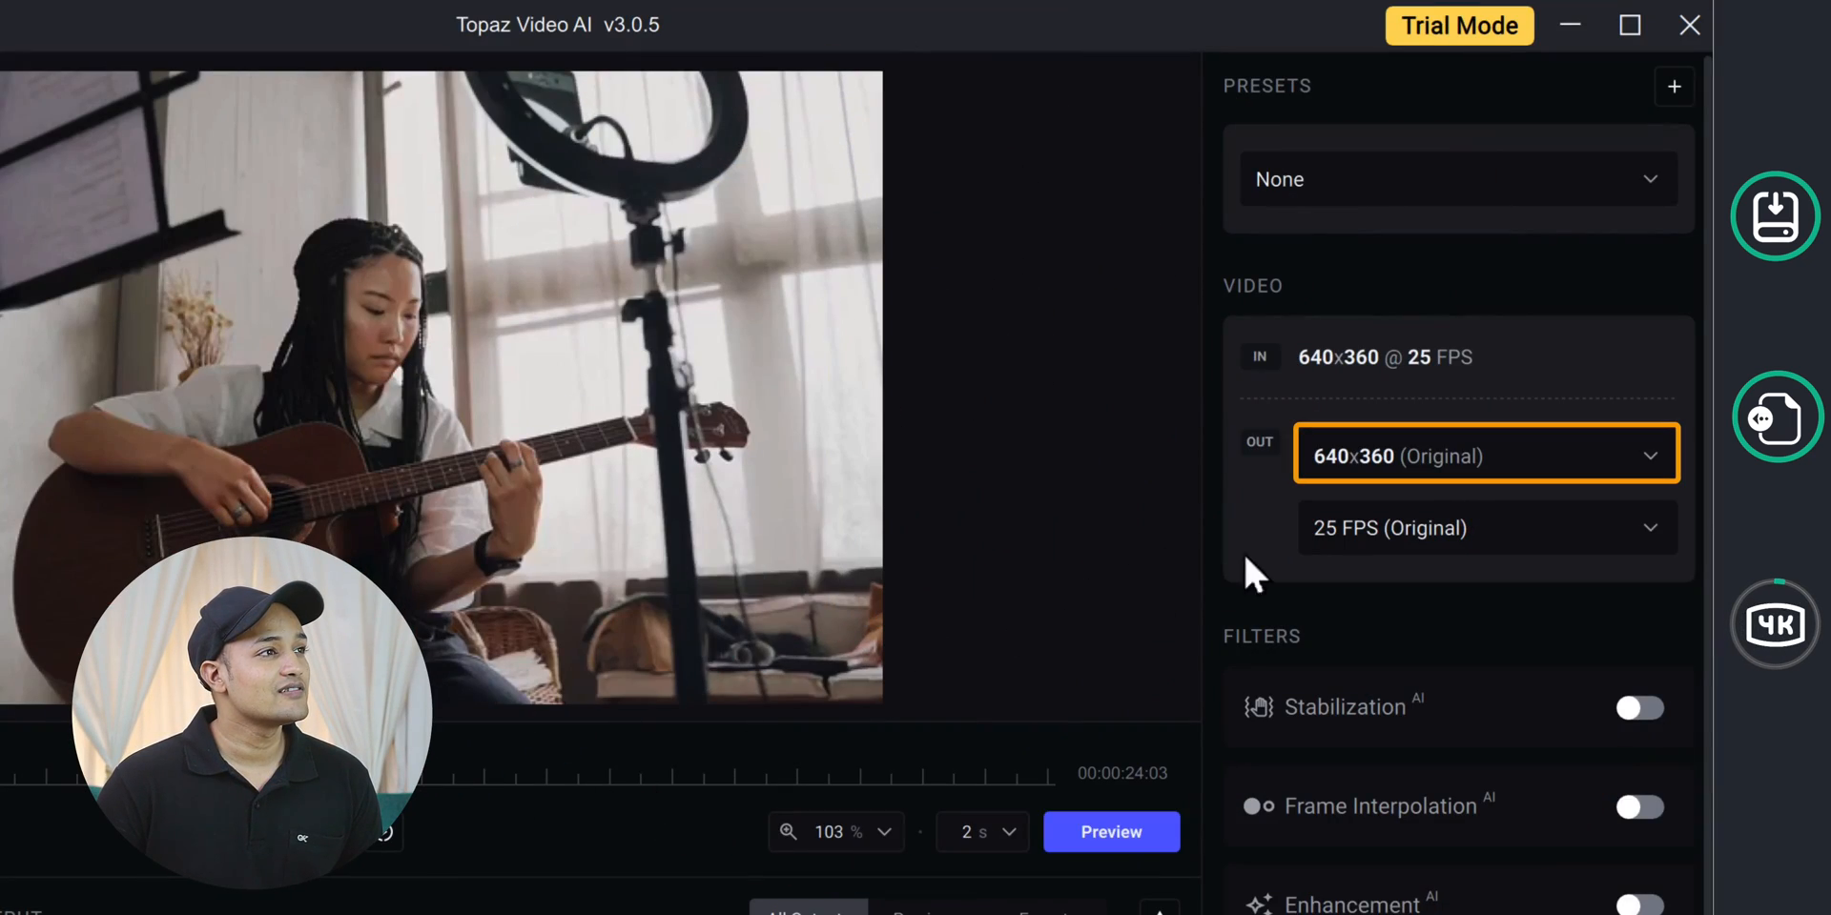
pyautogui.click(1484, 456)
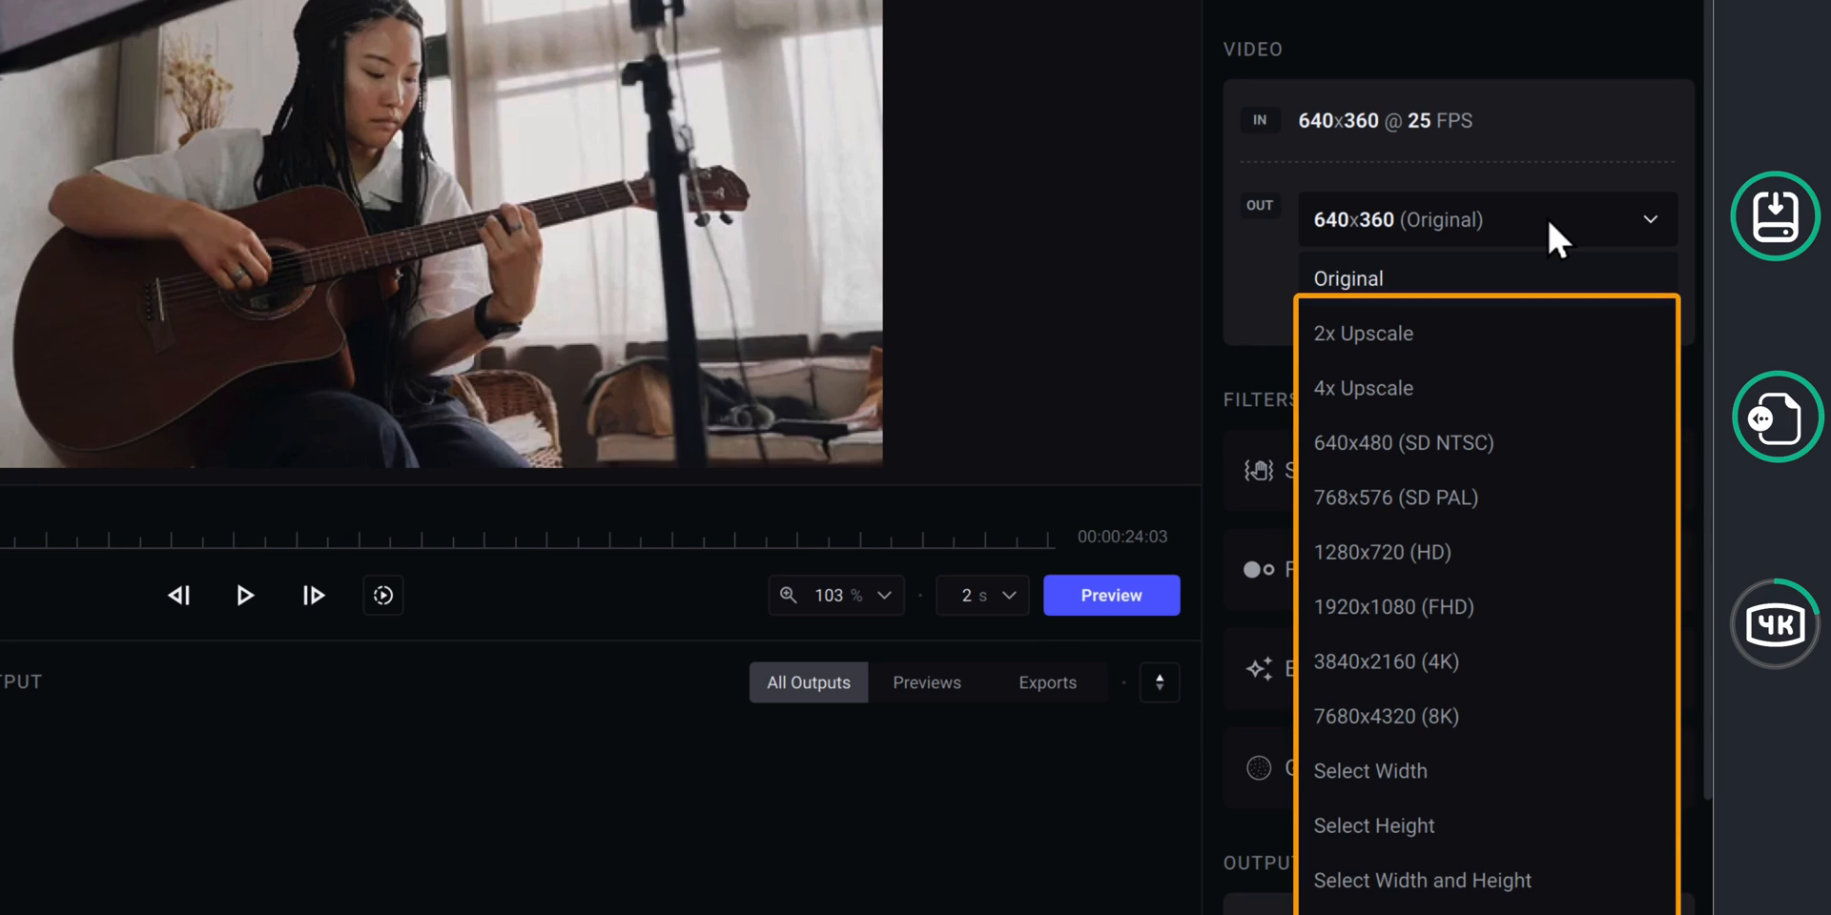
pyautogui.moveTo(1541, 490)
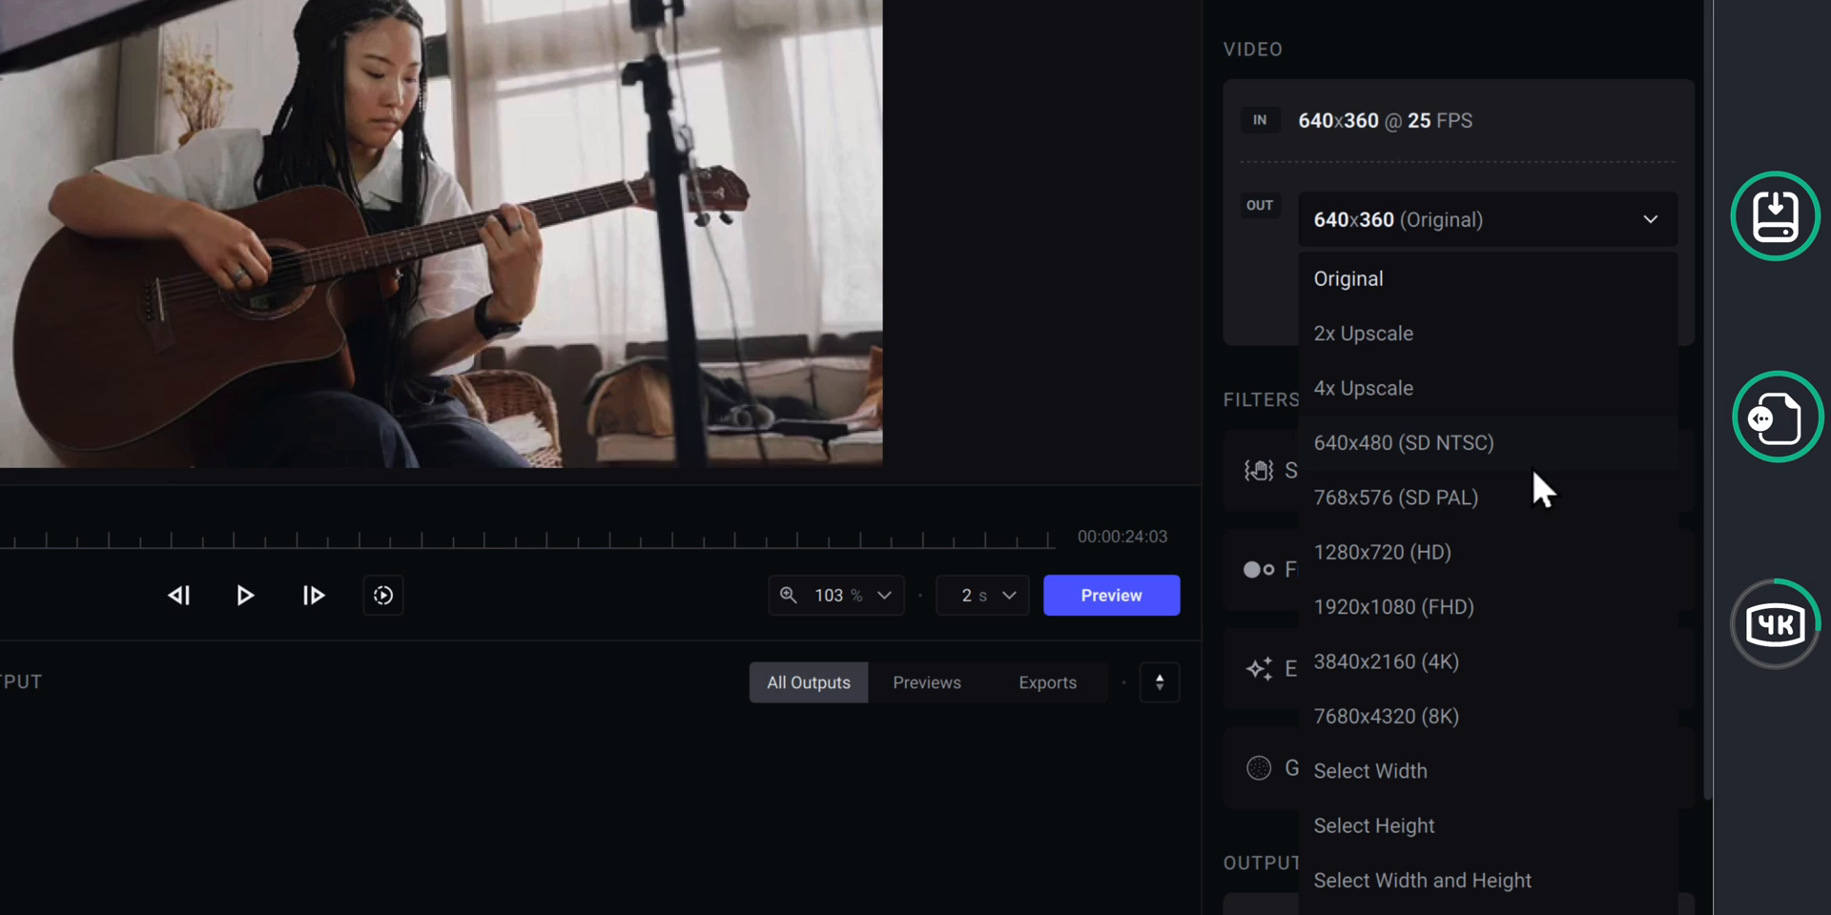
# Step: Export a 3840x2160 (4K) Enhancement of the clip and view it side by side with the original
pyautogui.click(1386, 662)
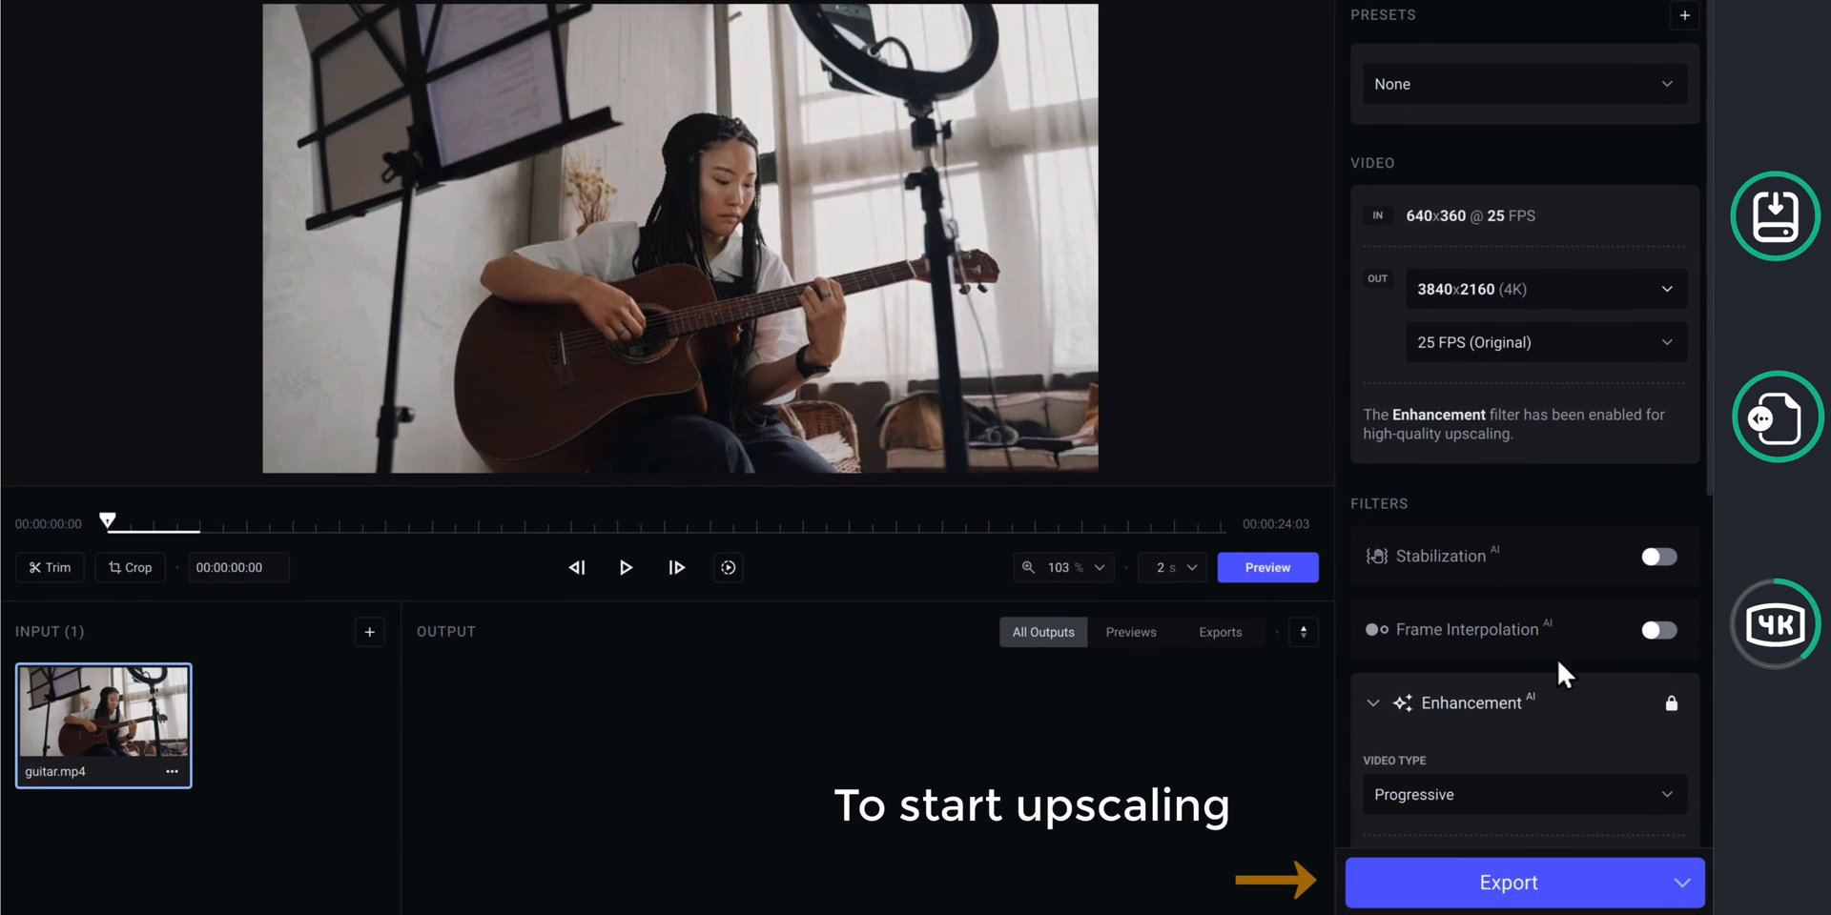
pyautogui.click(1266, 568)
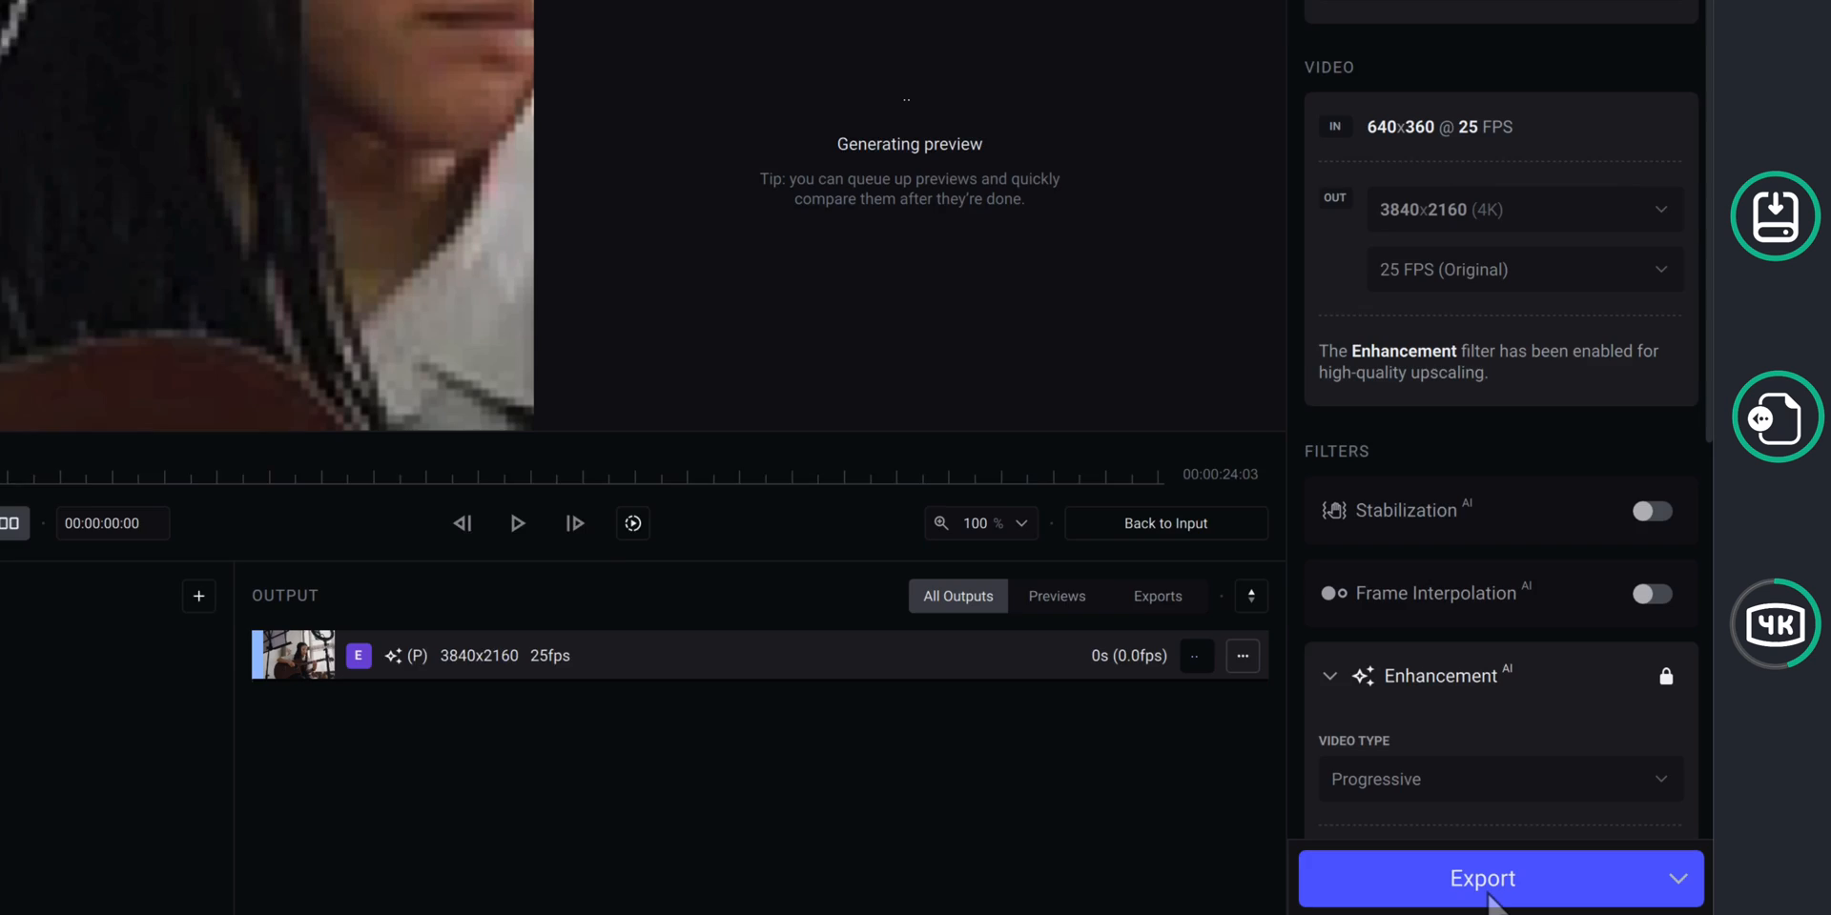
pyautogui.click(1499, 877)
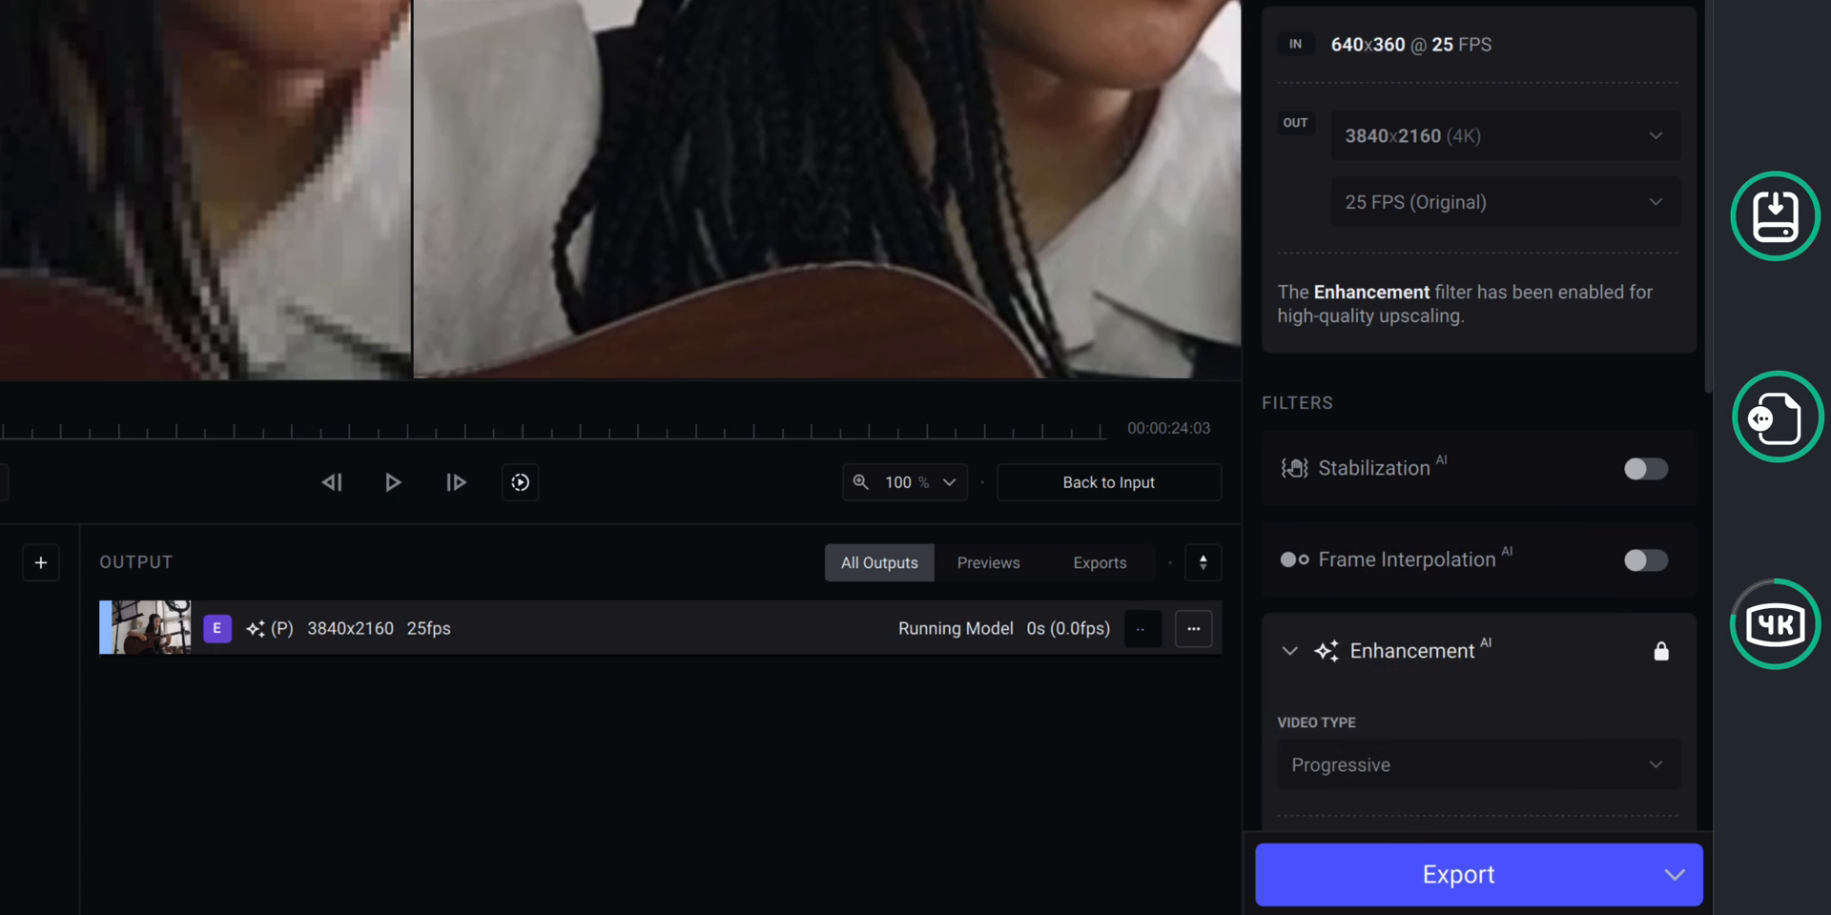
pyautogui.click(393, 483)
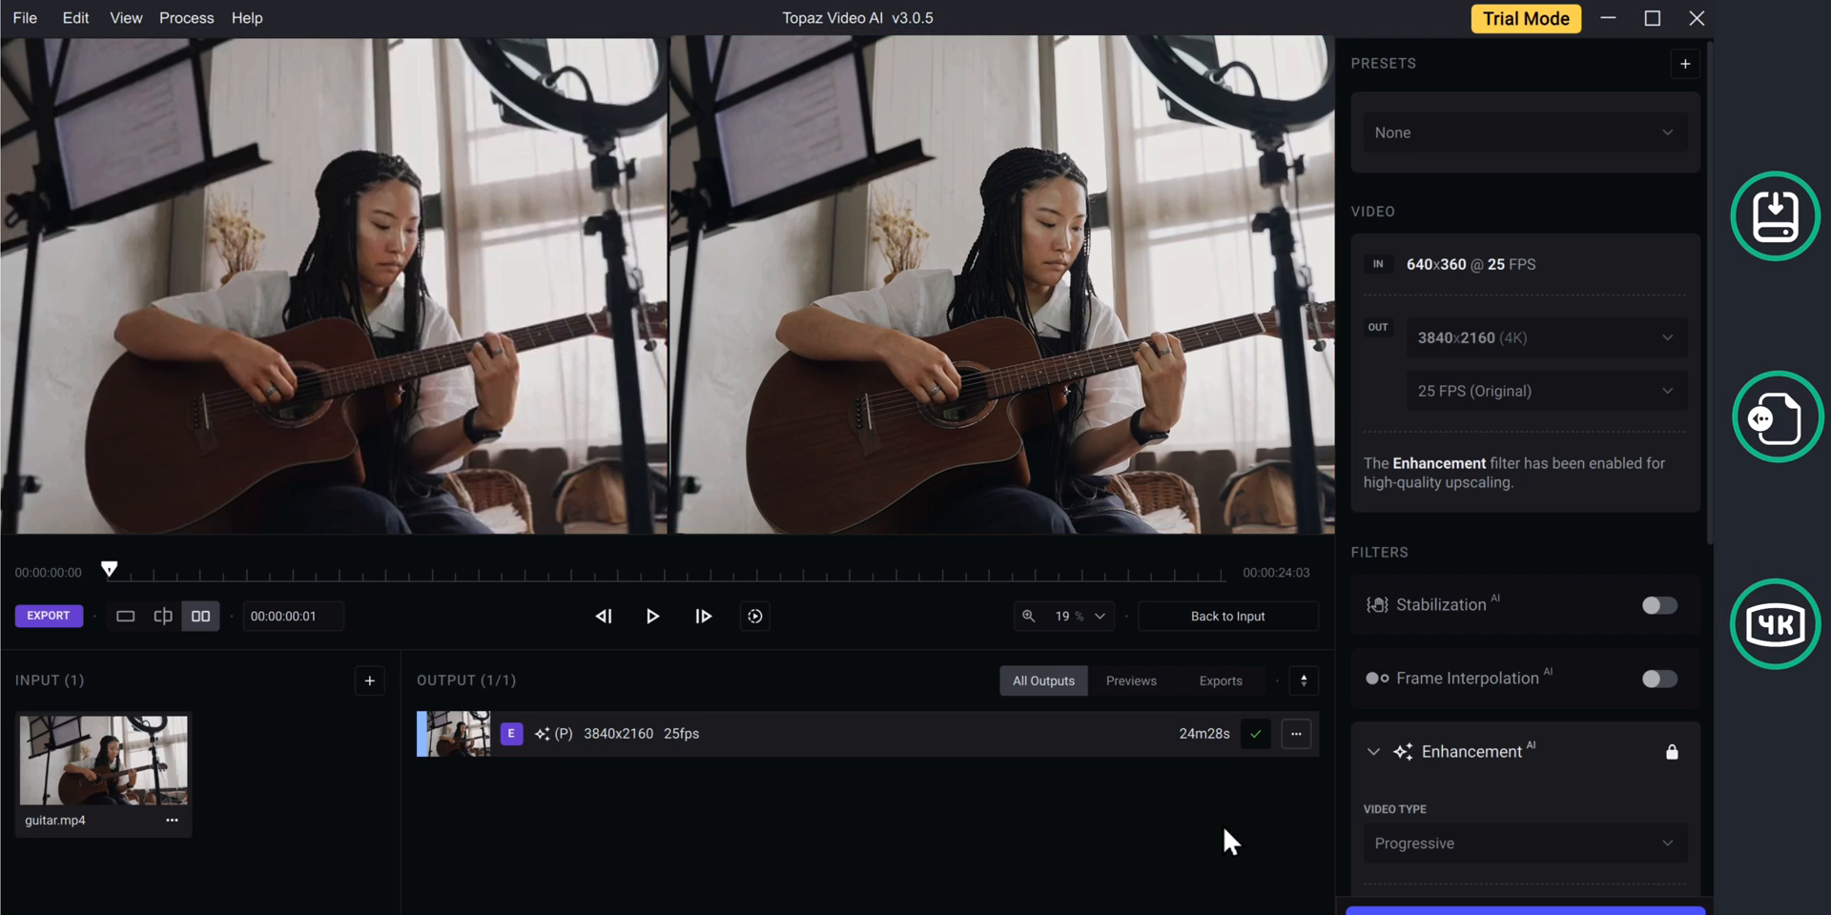
pyautogui.moveTo(1621, 28)
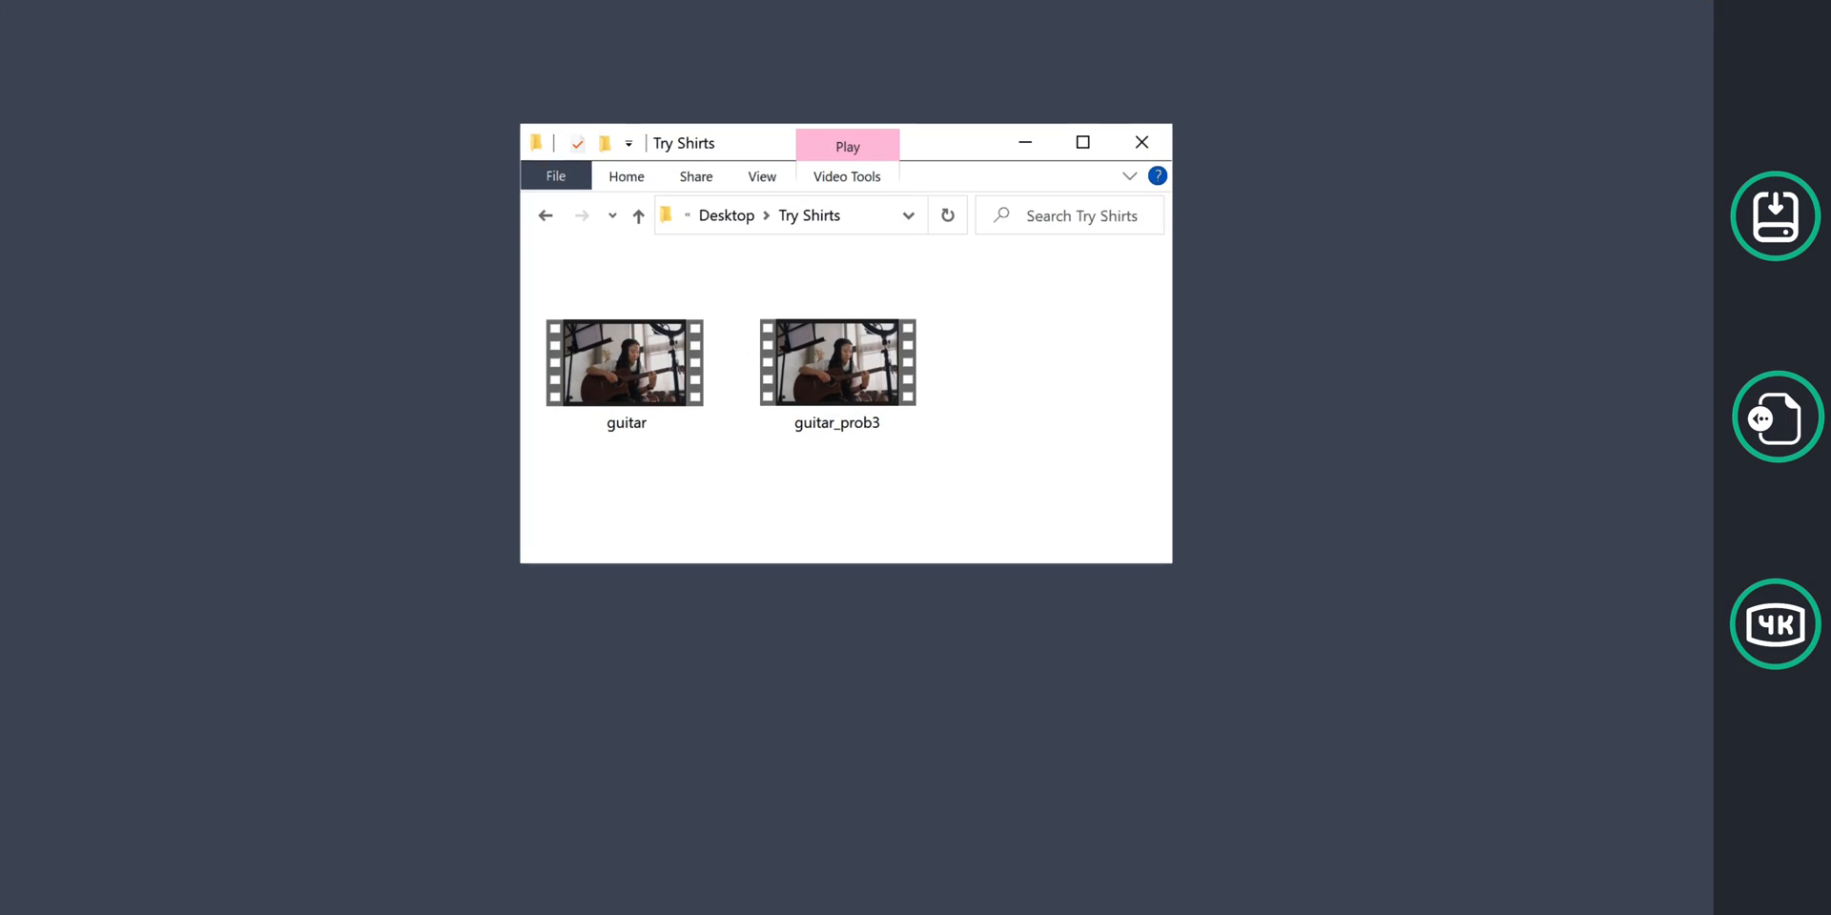
# Step: Play guitar_prob3 beside the original guitar clip, then return to the Topaz project
pyautogui.click(835, 363)
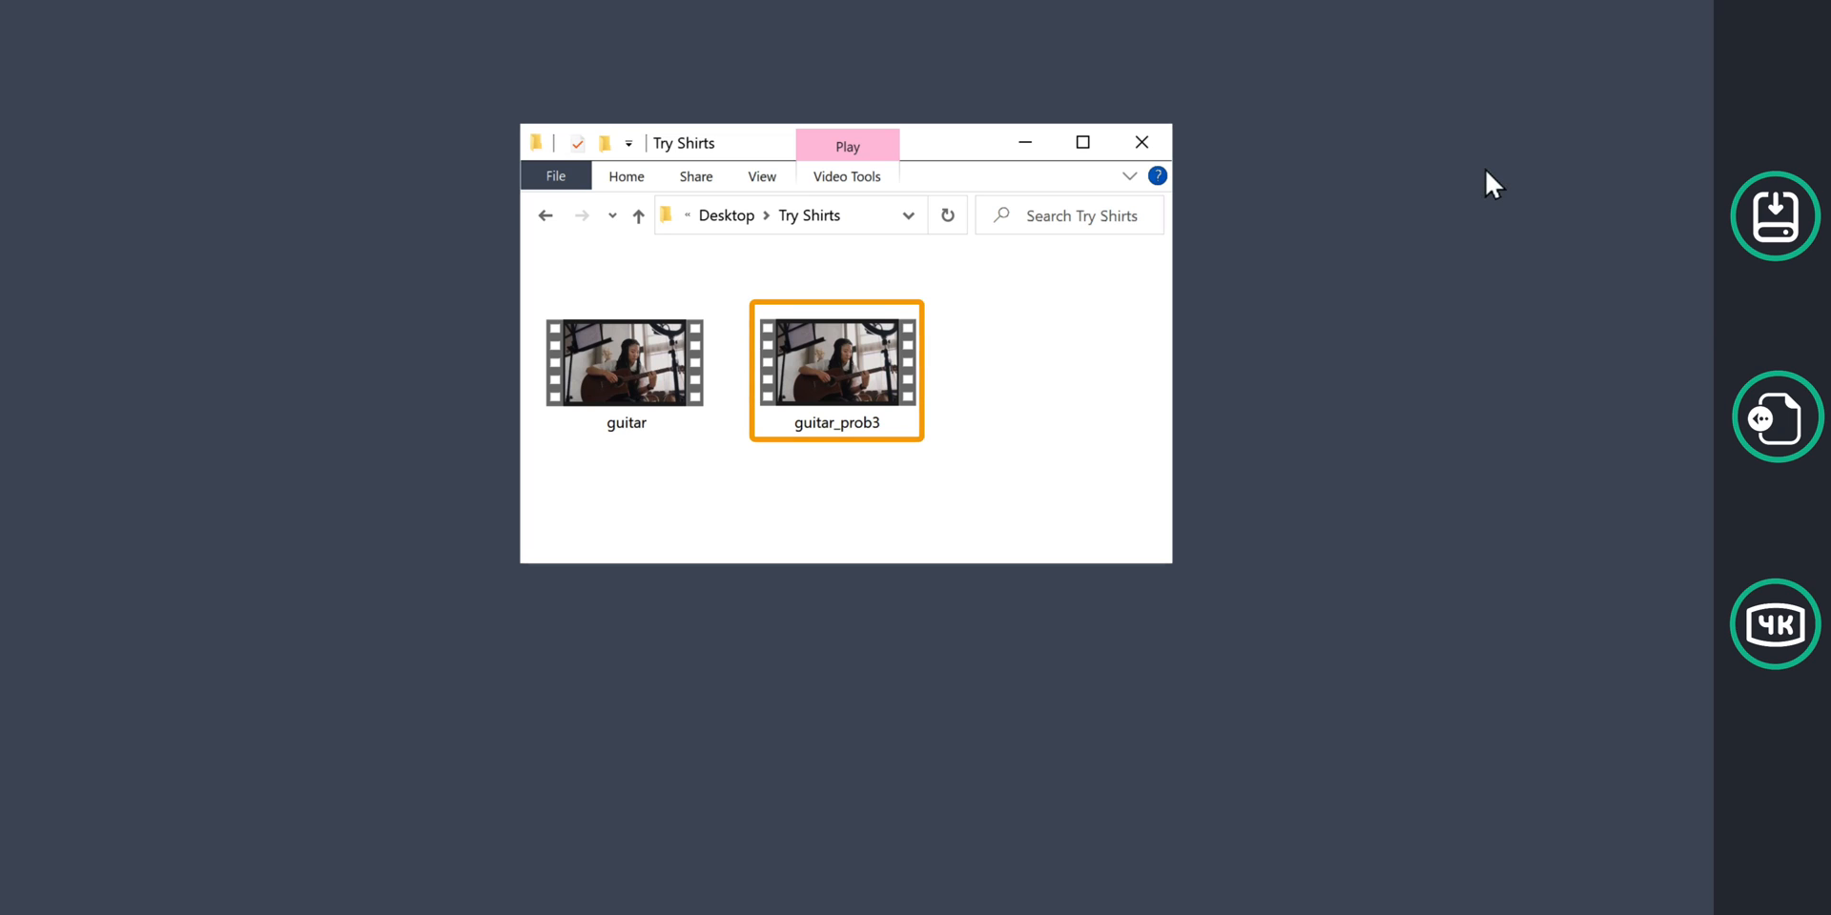
pyautogui.moveTo(1335, 232)
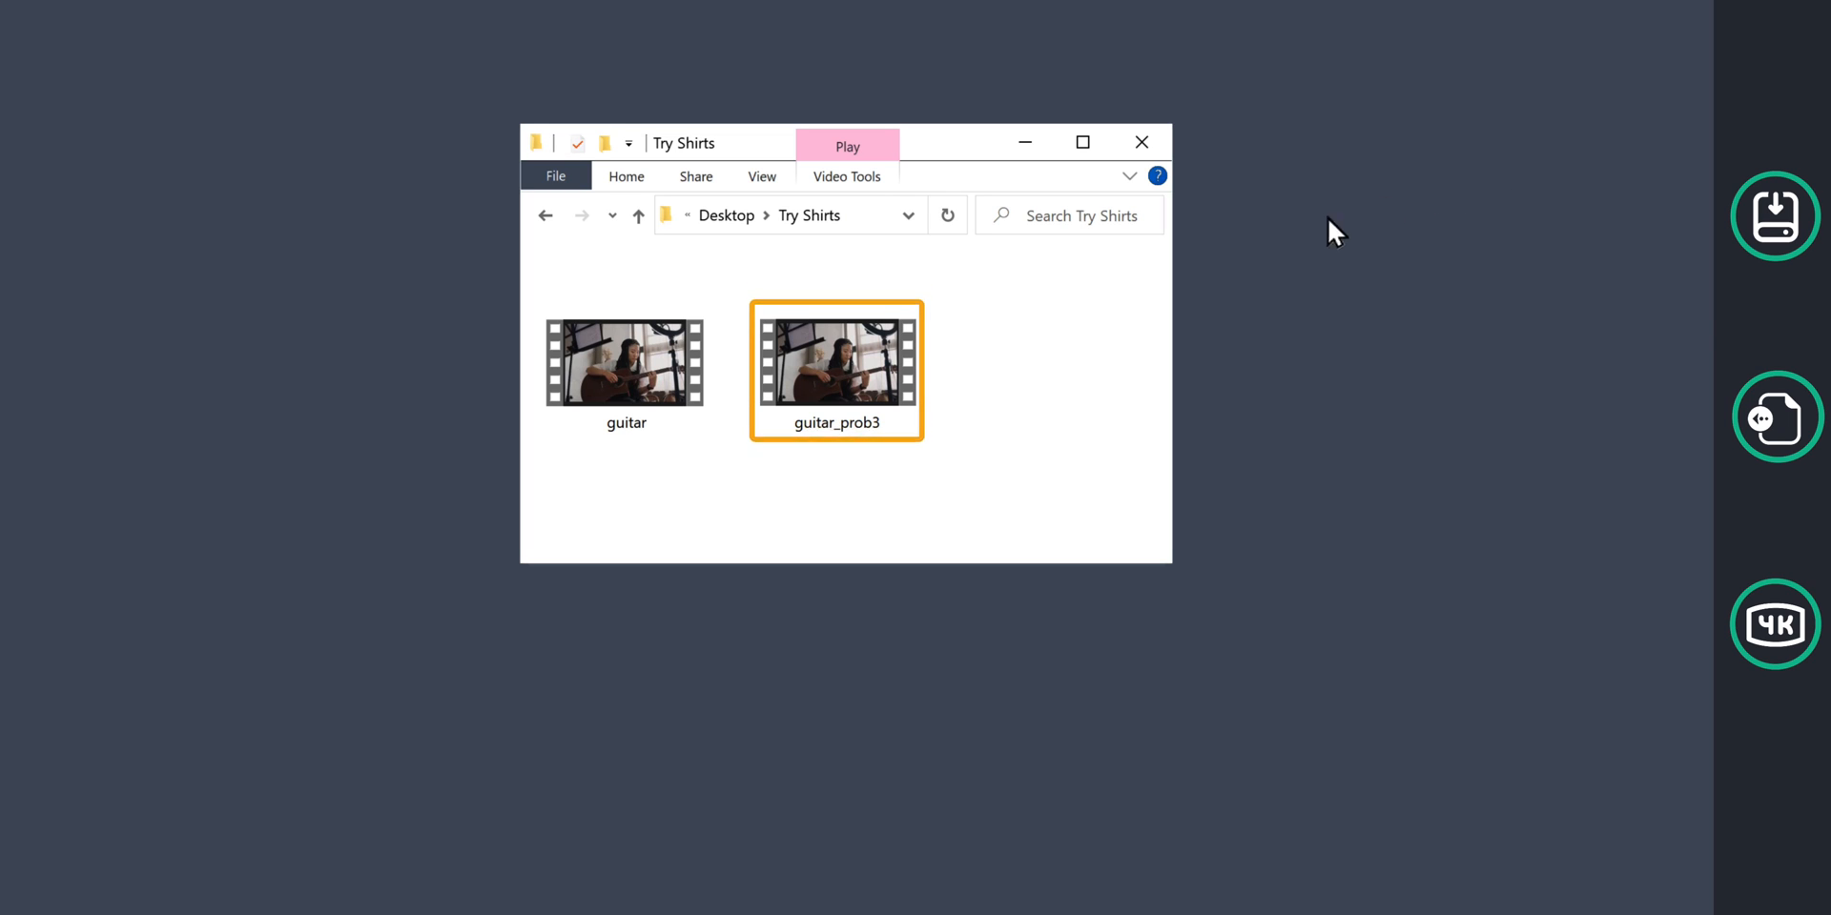
pyautogui.doubleClick(835, 362)
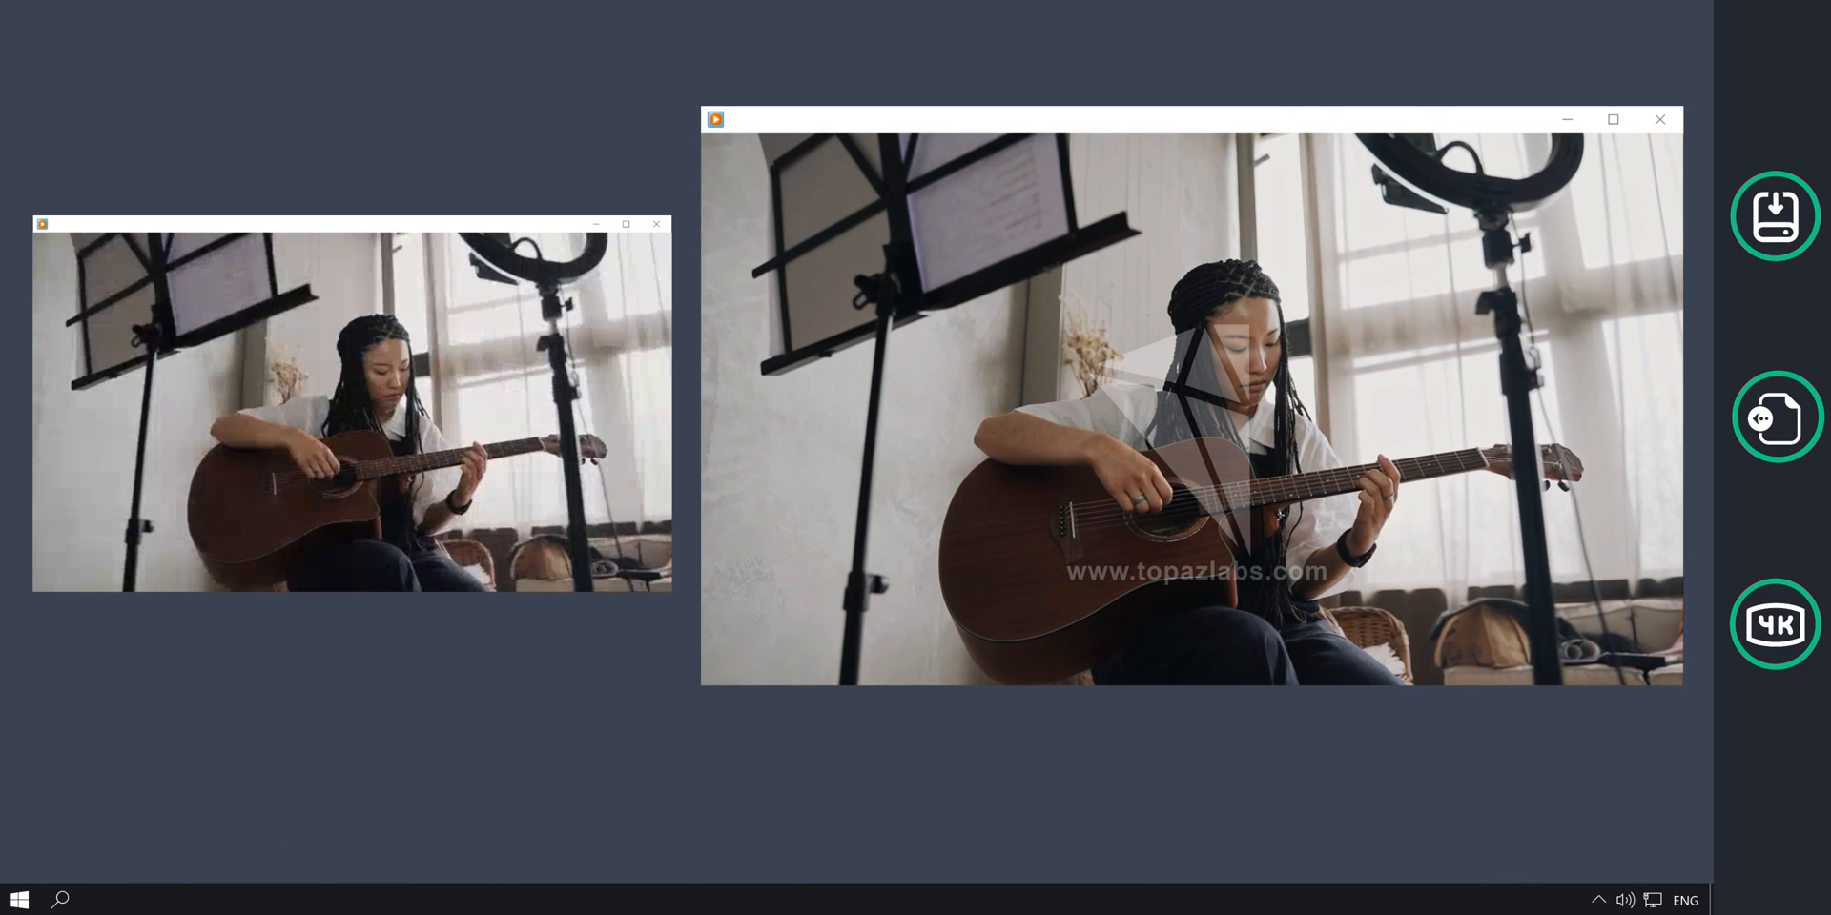
pyautogui.click(1614, 119)
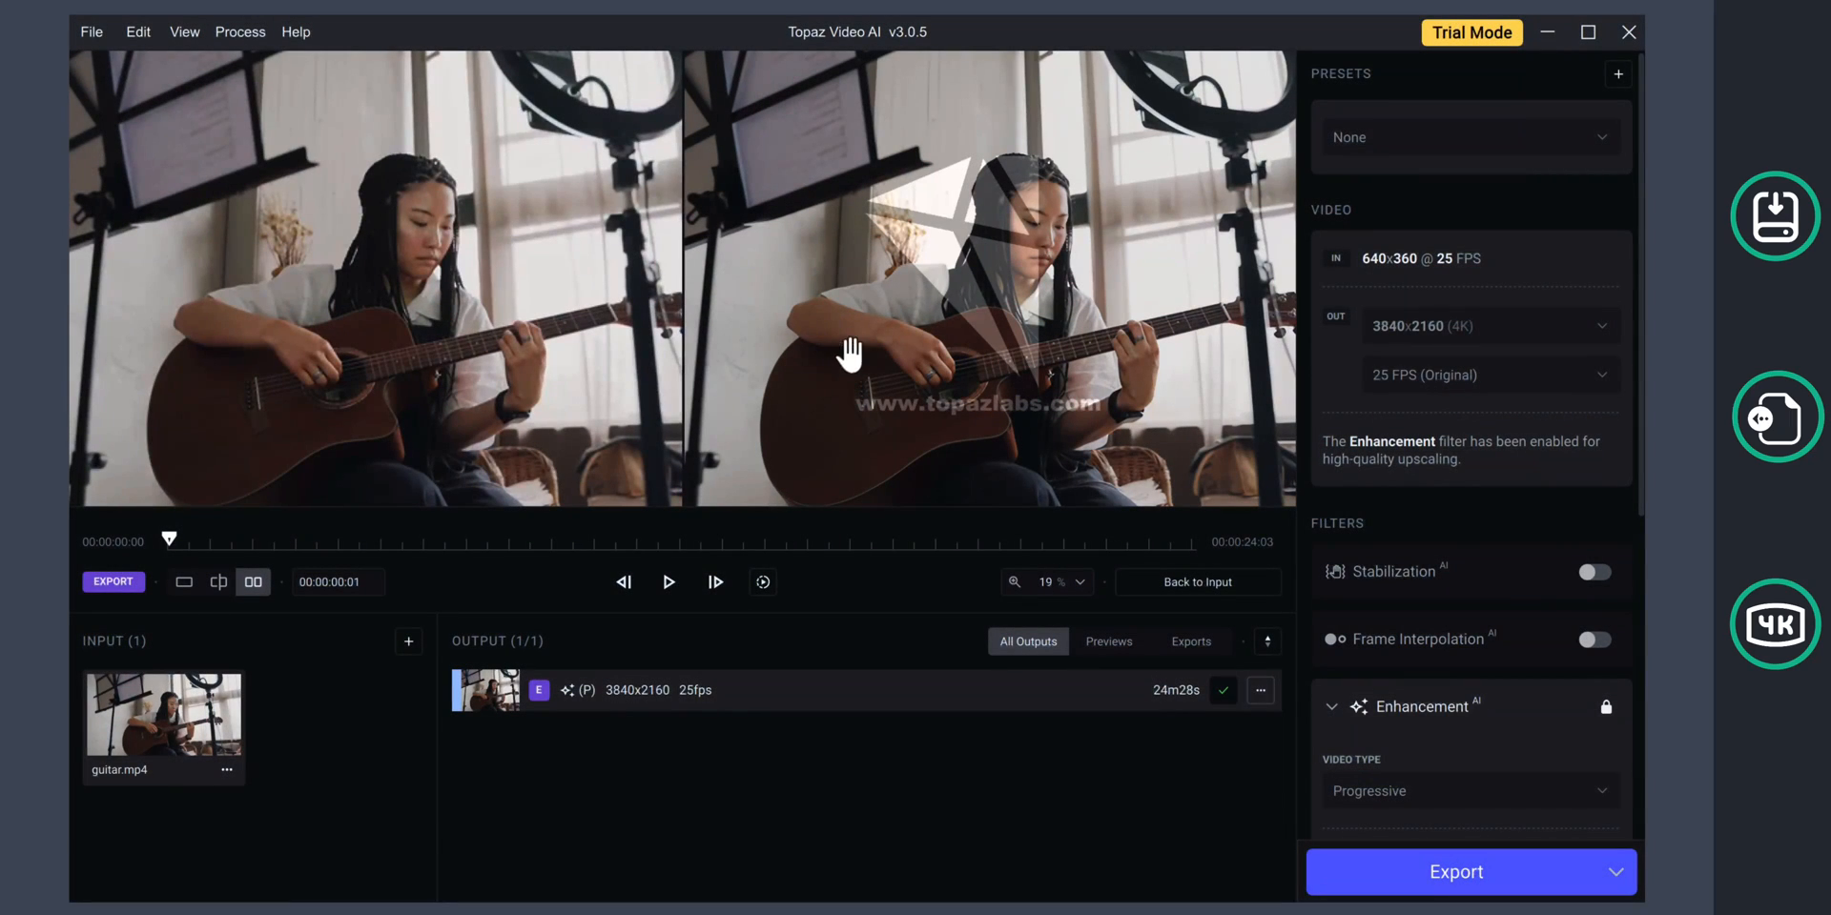
# Step: Start buying a Topaz Video AI license from the activation prompt
pyautogui.click(1470, 32)
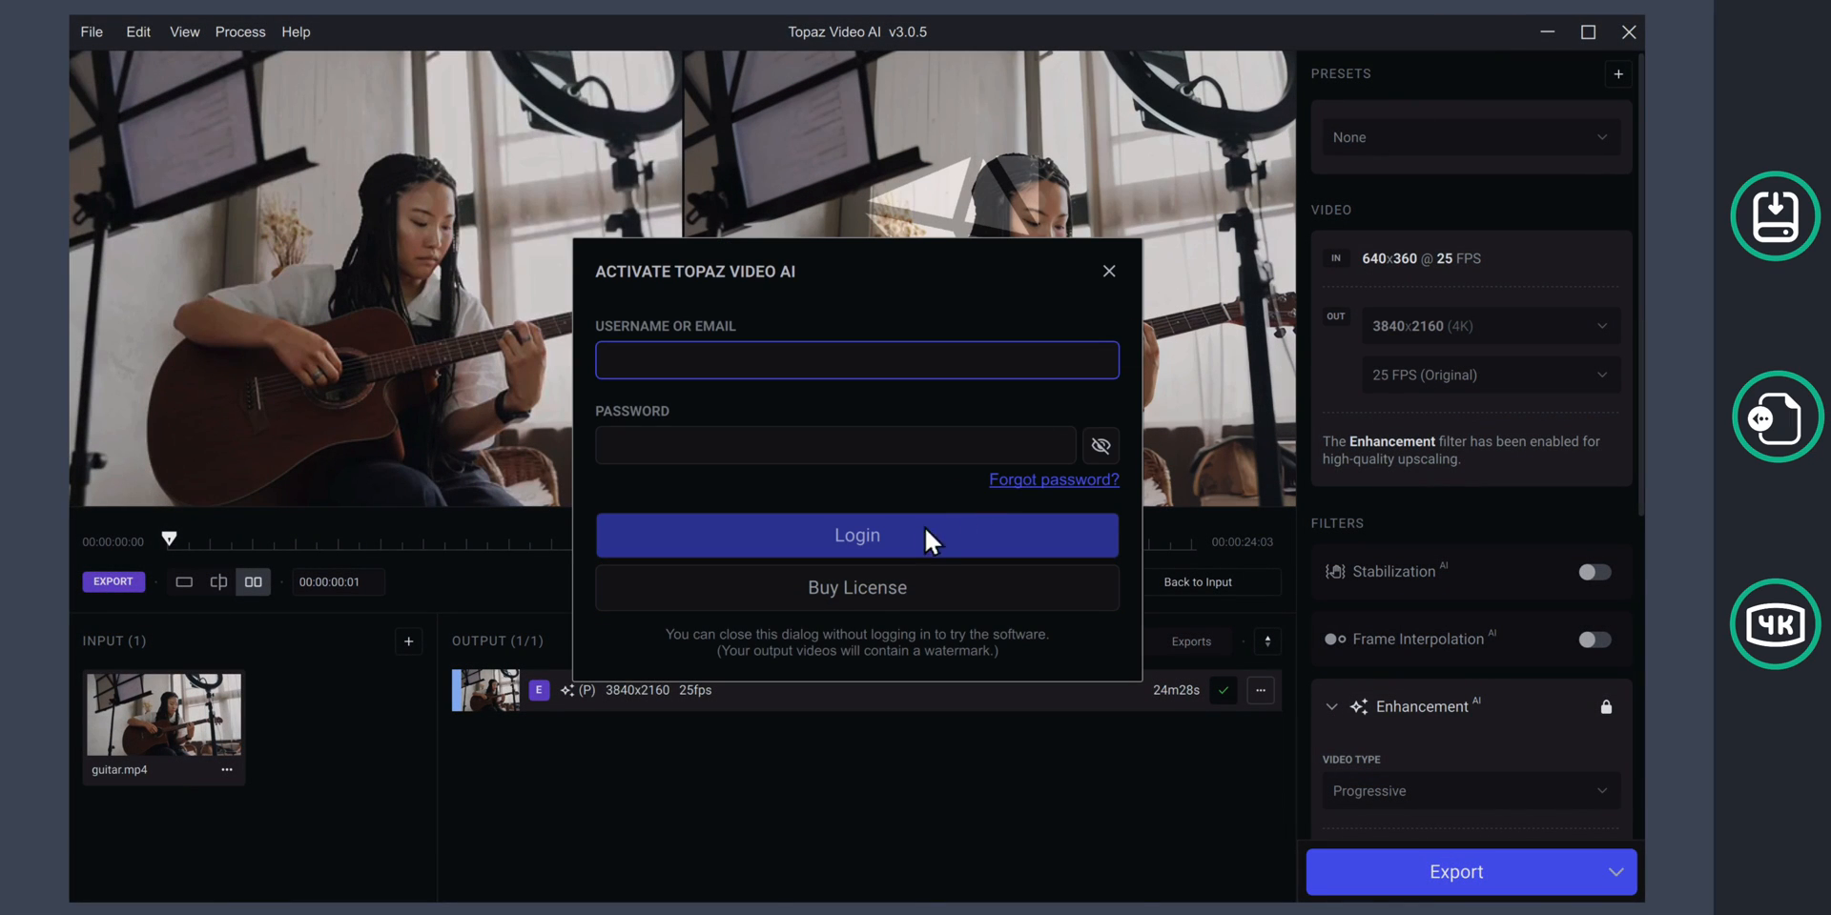
pyautogui.click(856, 588)
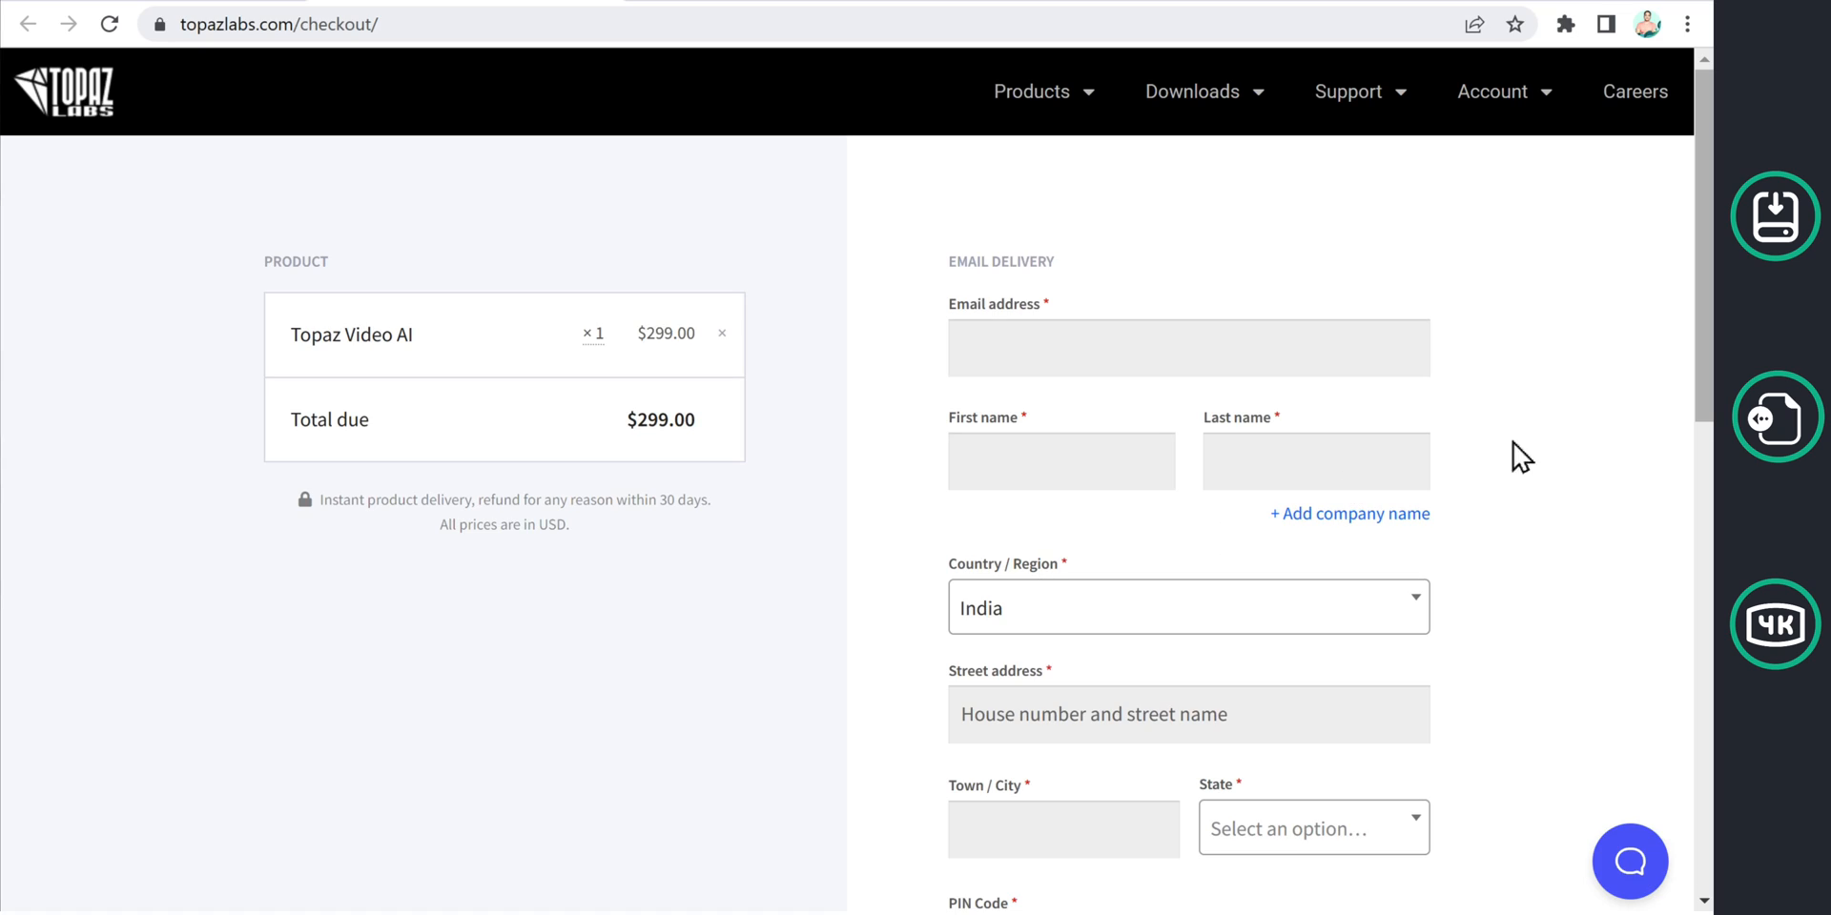
# Step: Scroll down the $299.00 checkout page to the contact, address and card fields
pyautogui.scroll(-3)
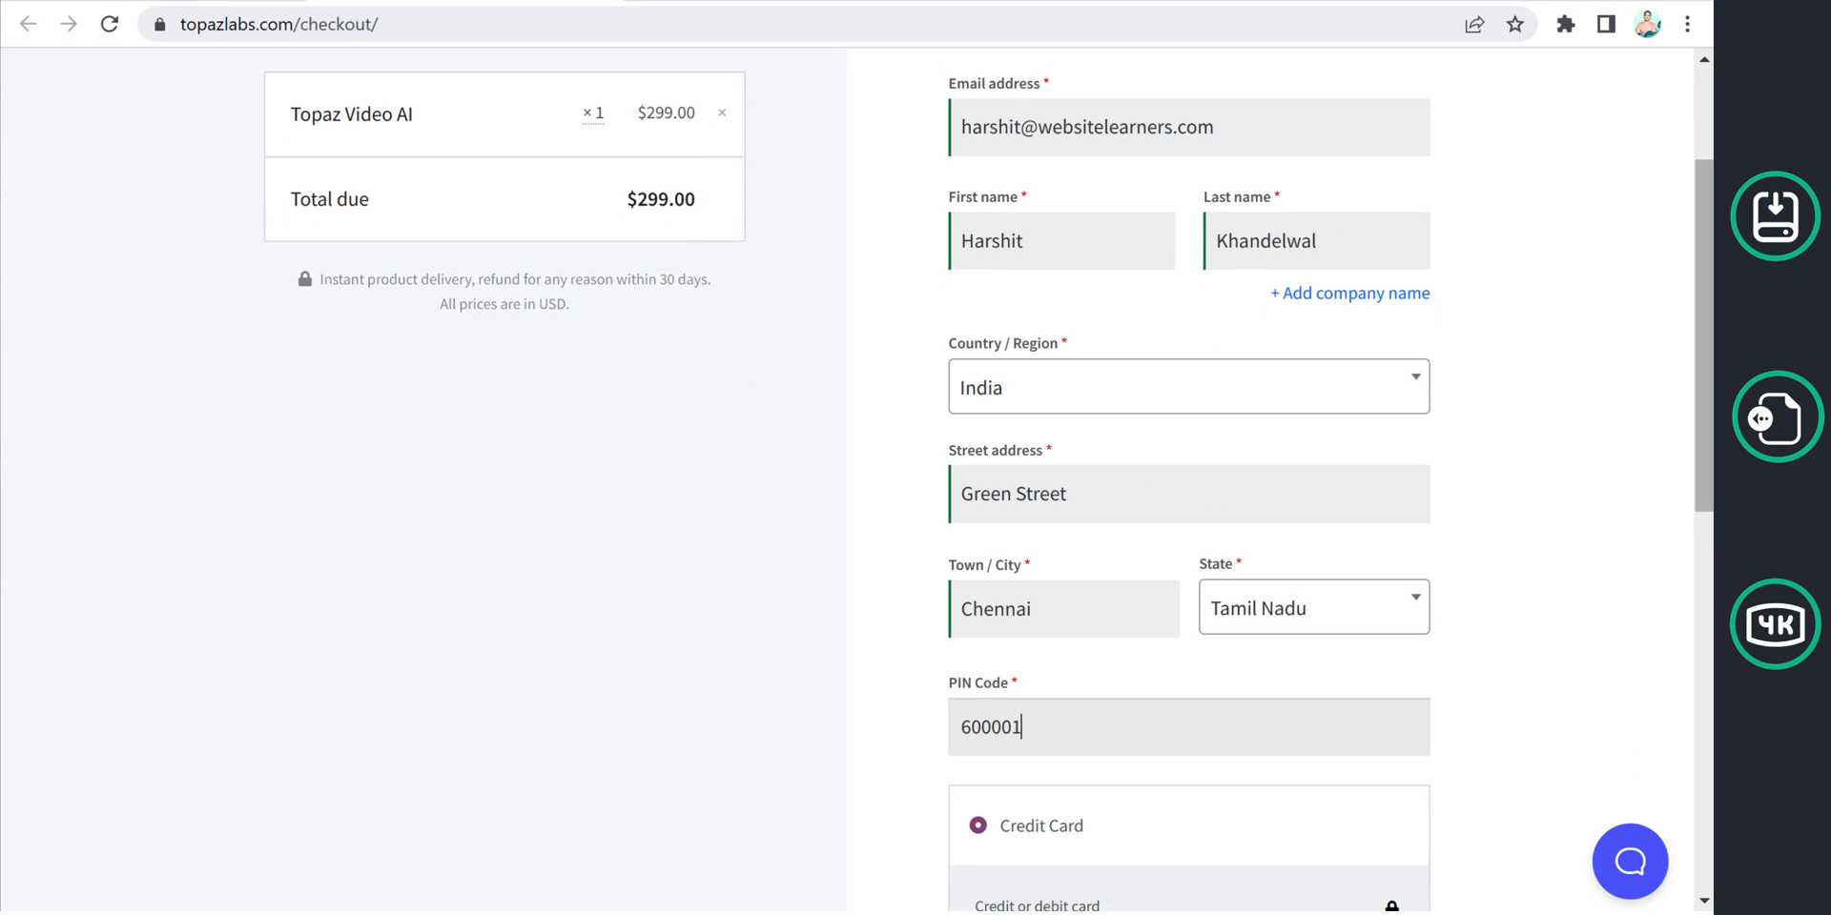
pyautogui.scroll(-3)
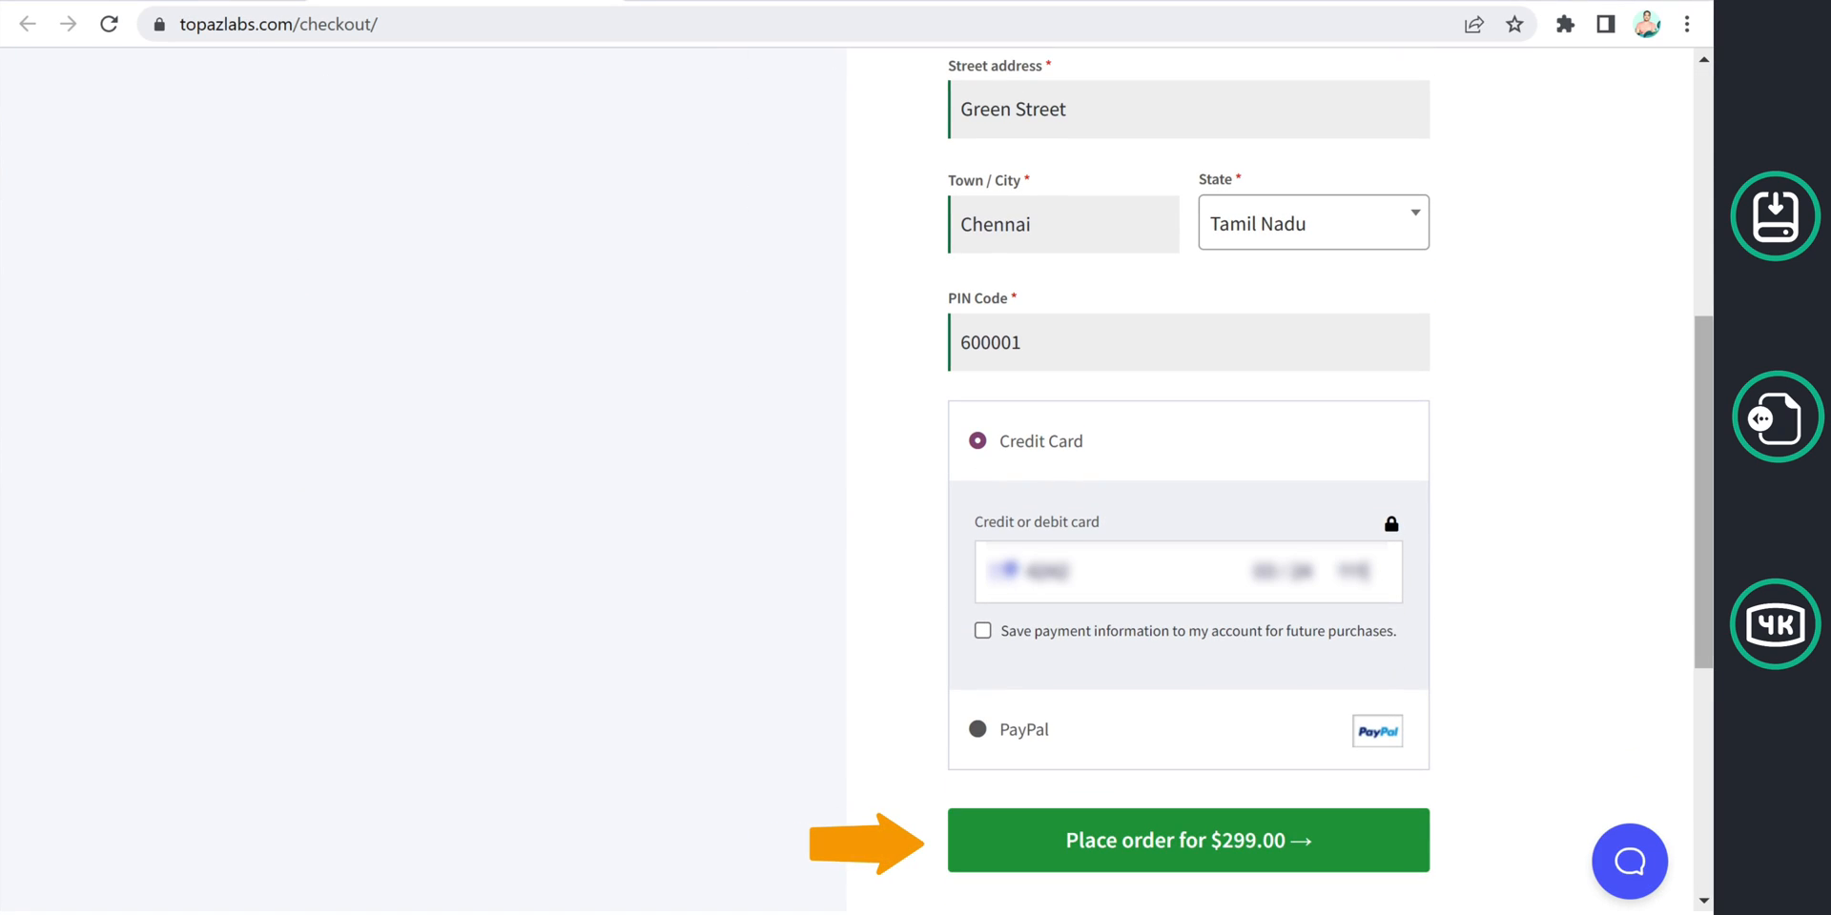